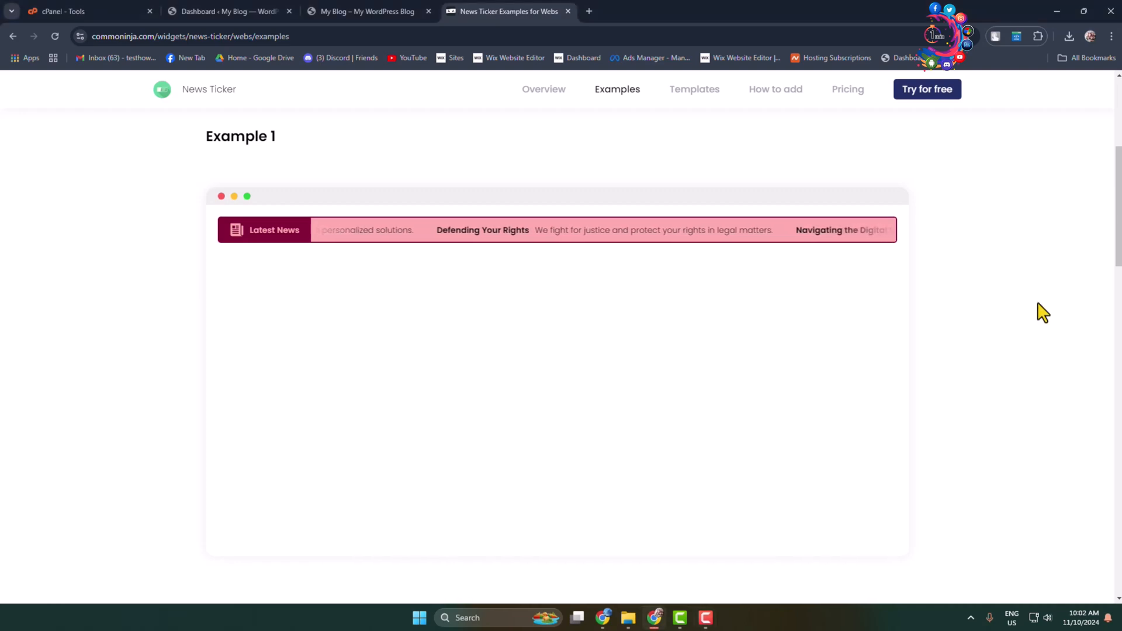
Step: Search the widget catalogue for 'news ticker' and open the News Ticker widget page
scroll(down, 3)
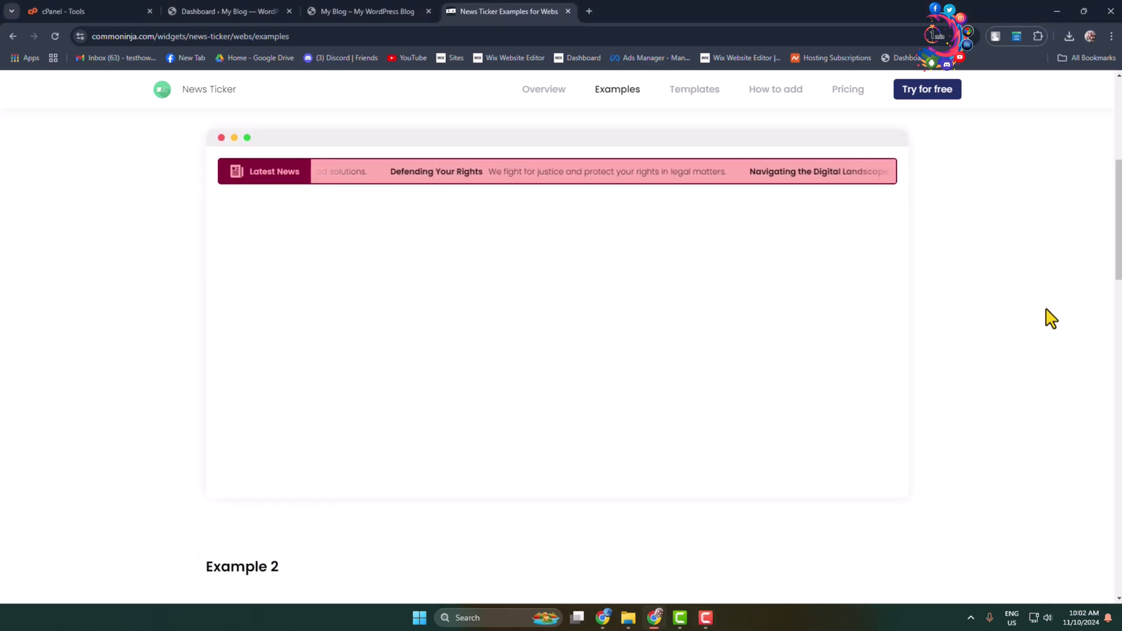
scroll(down, 3)
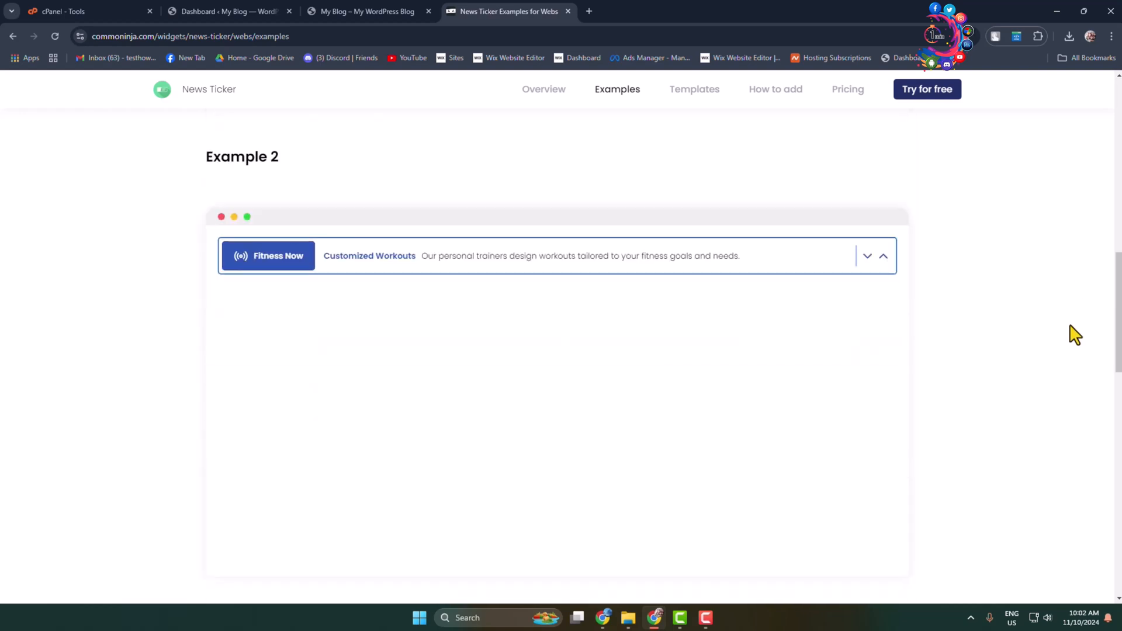
scroll(down, 3)
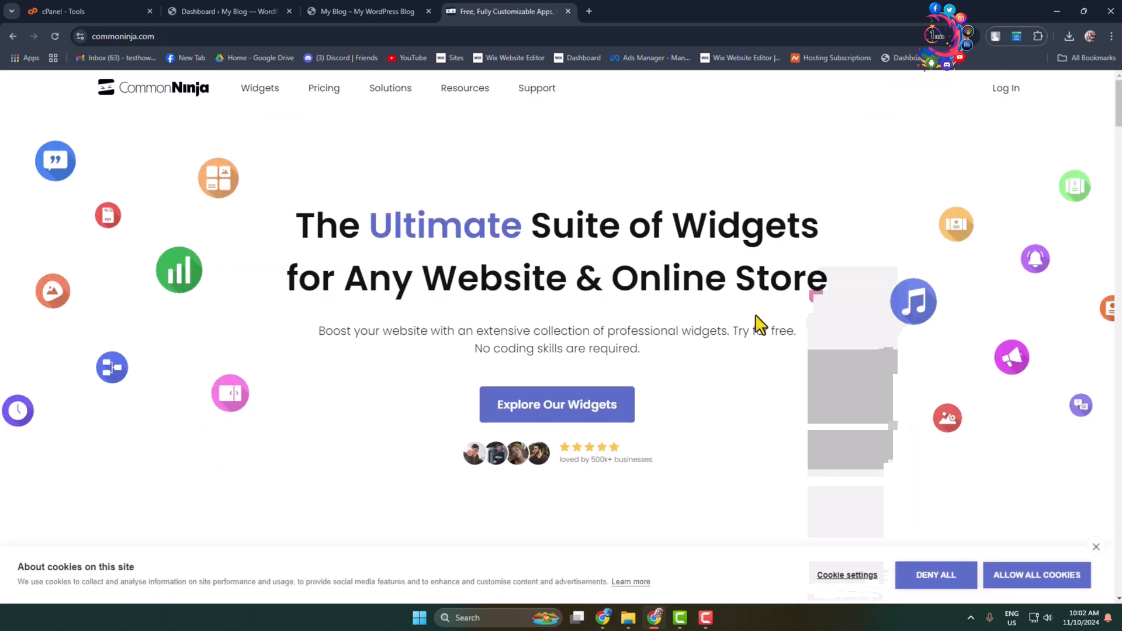
mouse_move(762, 293)
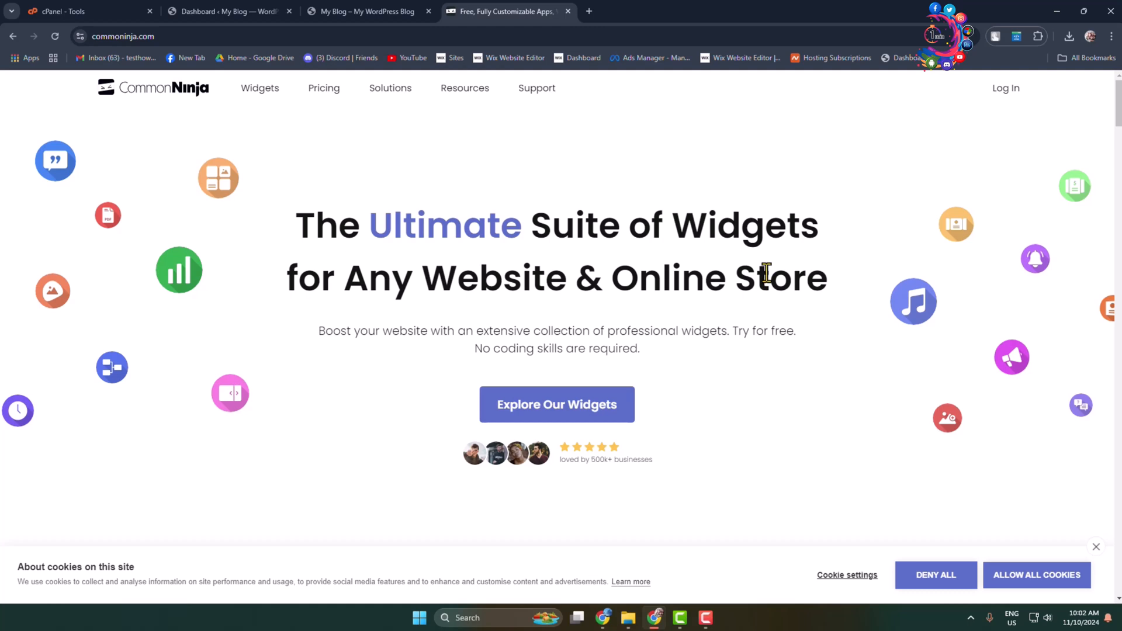
click(260, 88)
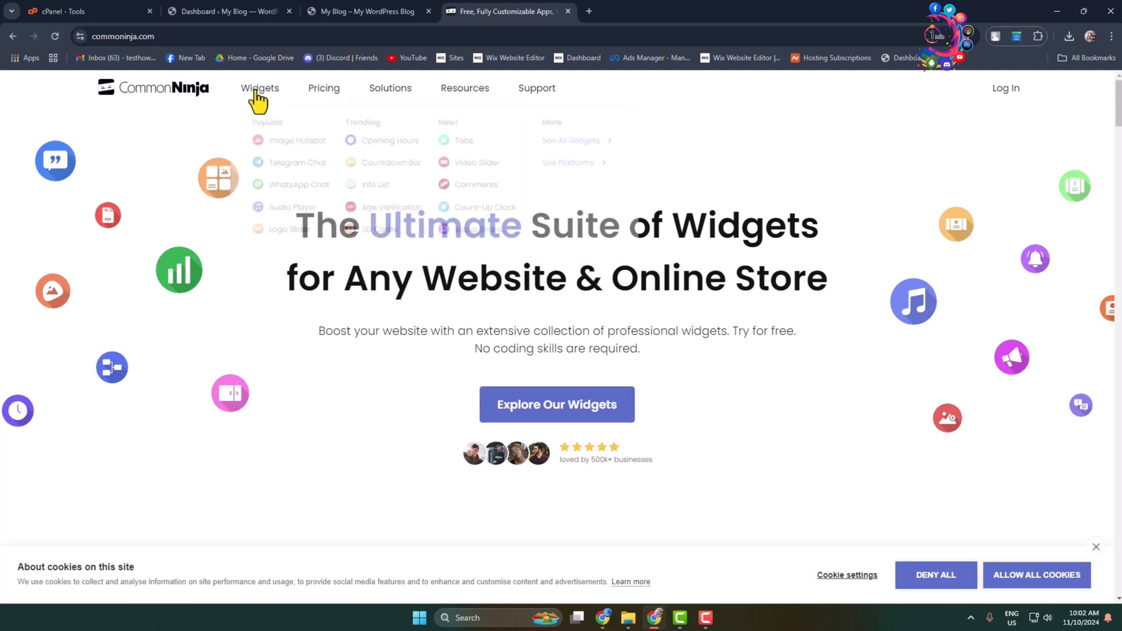
click(259, 89)
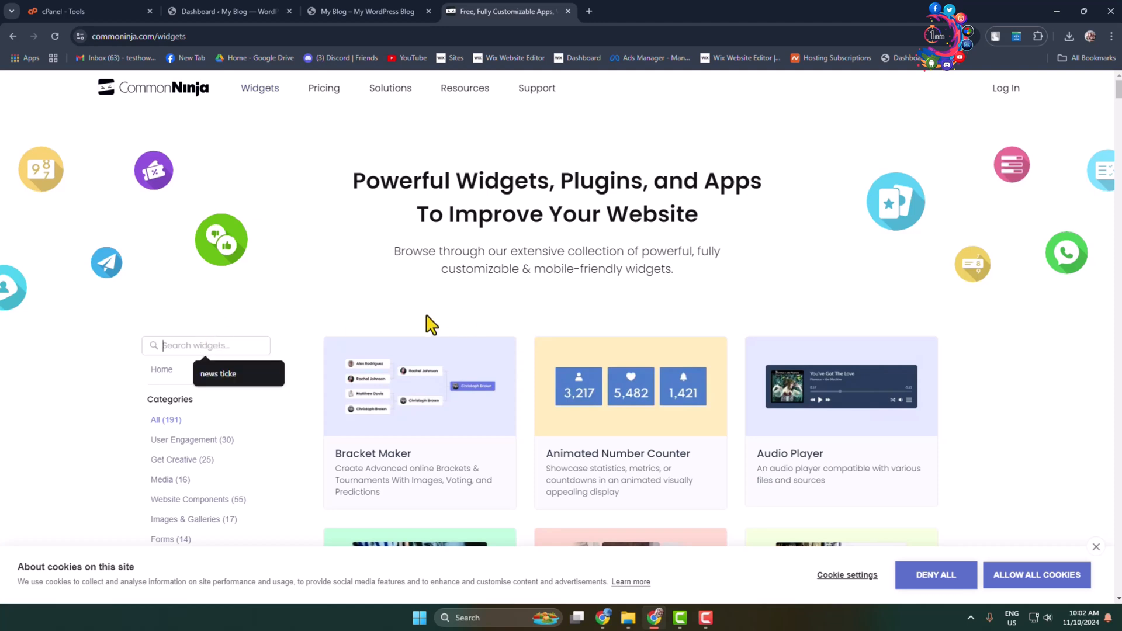
text(news ticke)
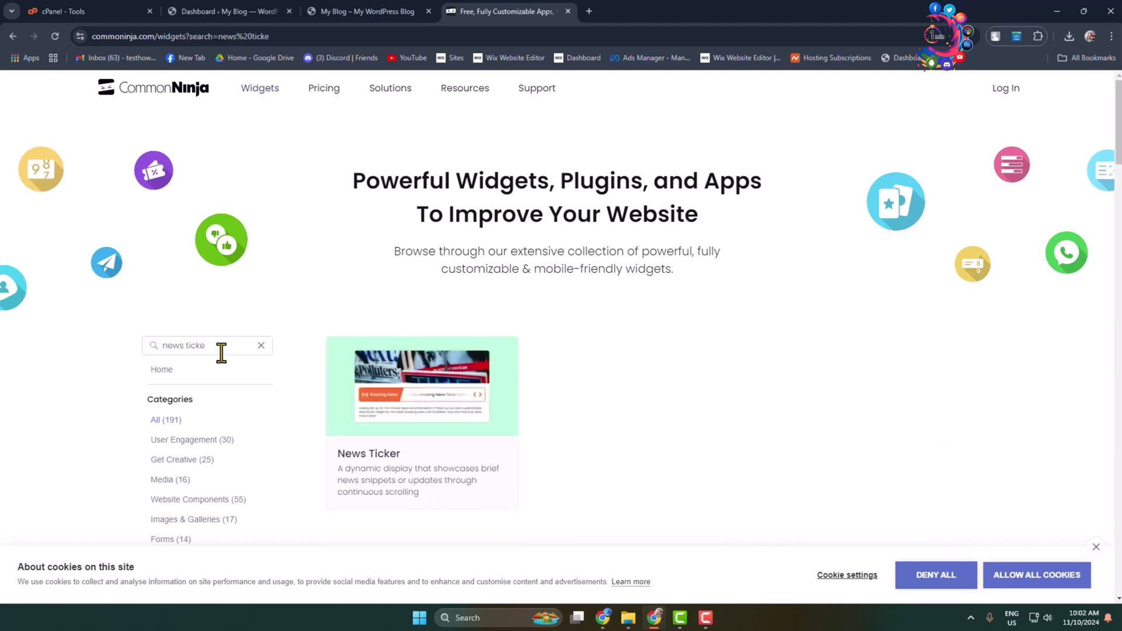
scroll(down, 3)
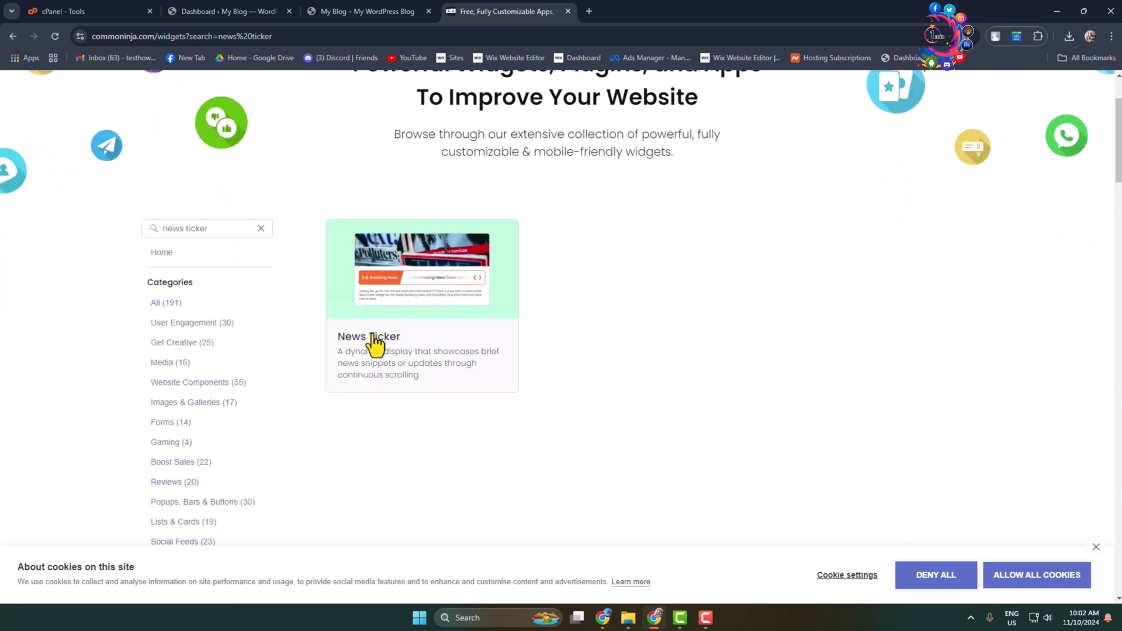
click(369, 336)
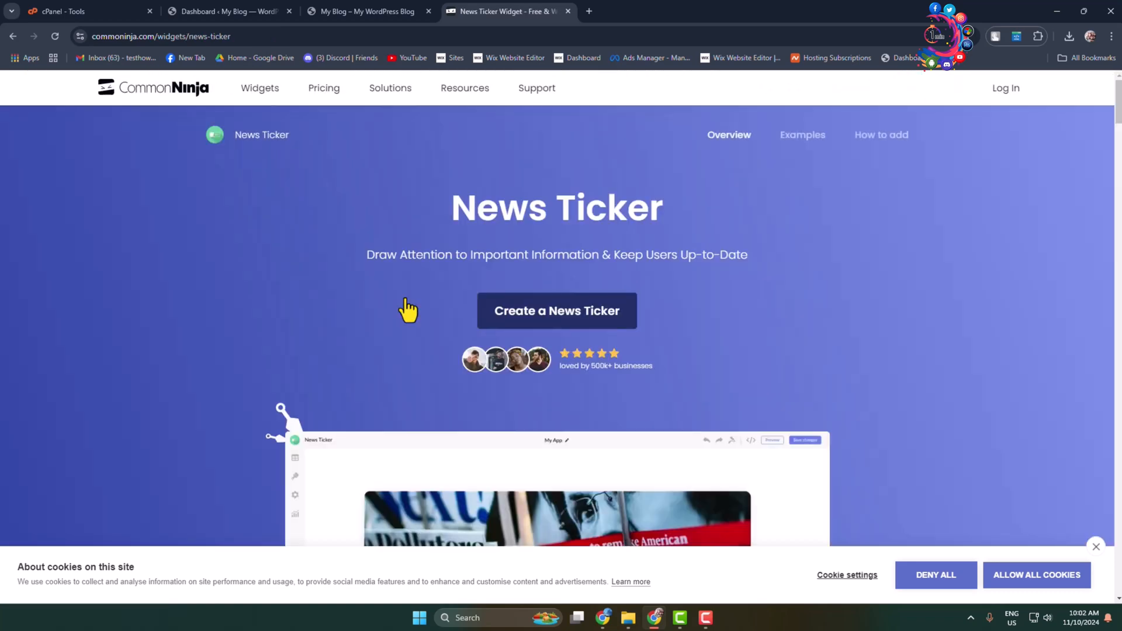
scroll(down, 3)
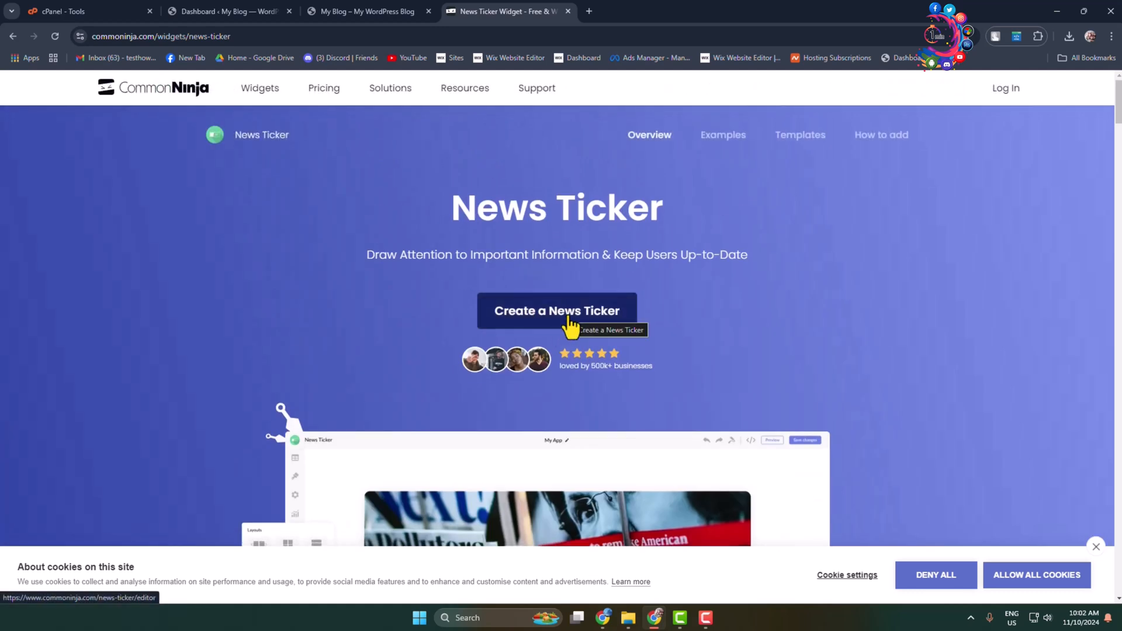
Step: Create a new news ticker and confirm switching to the Sport News template
click(556, 310)
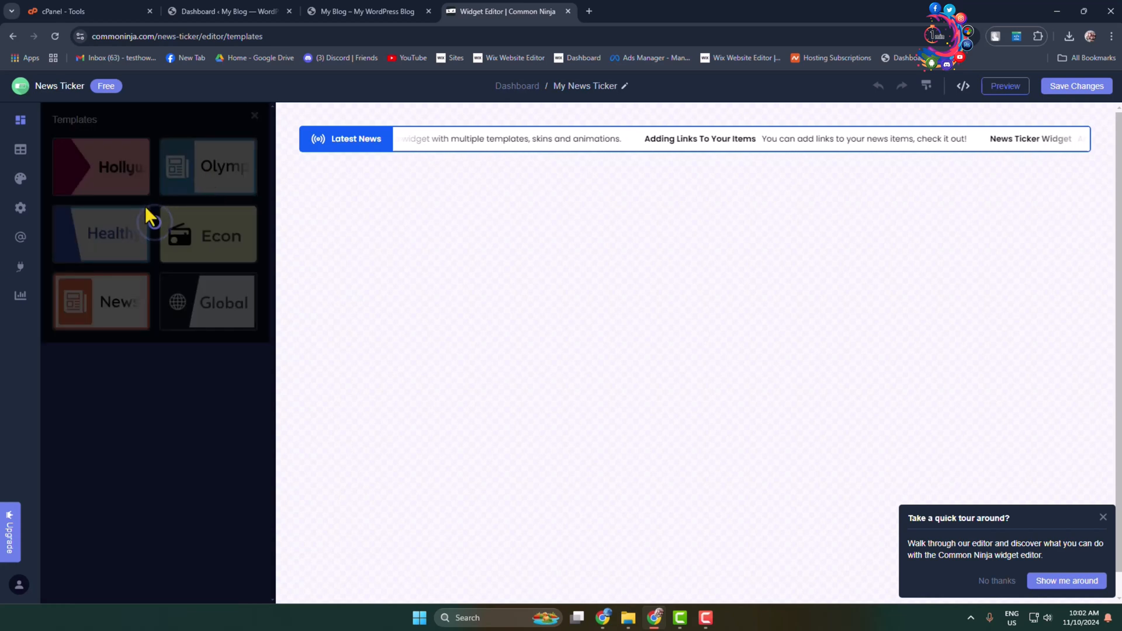
click(207, 234)
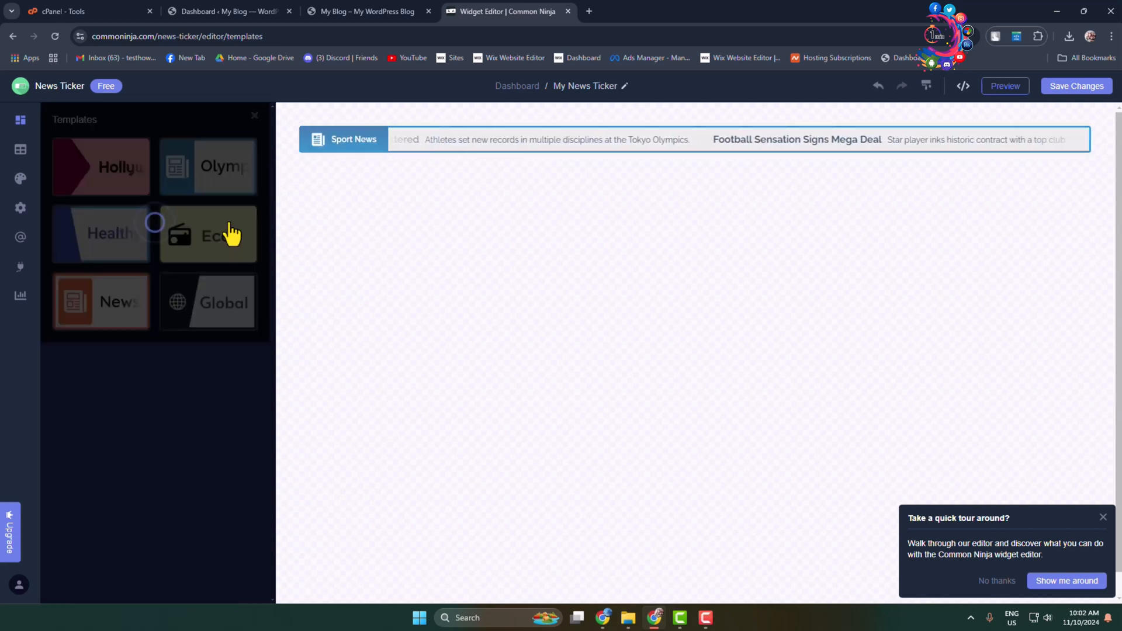
click(207, 235)
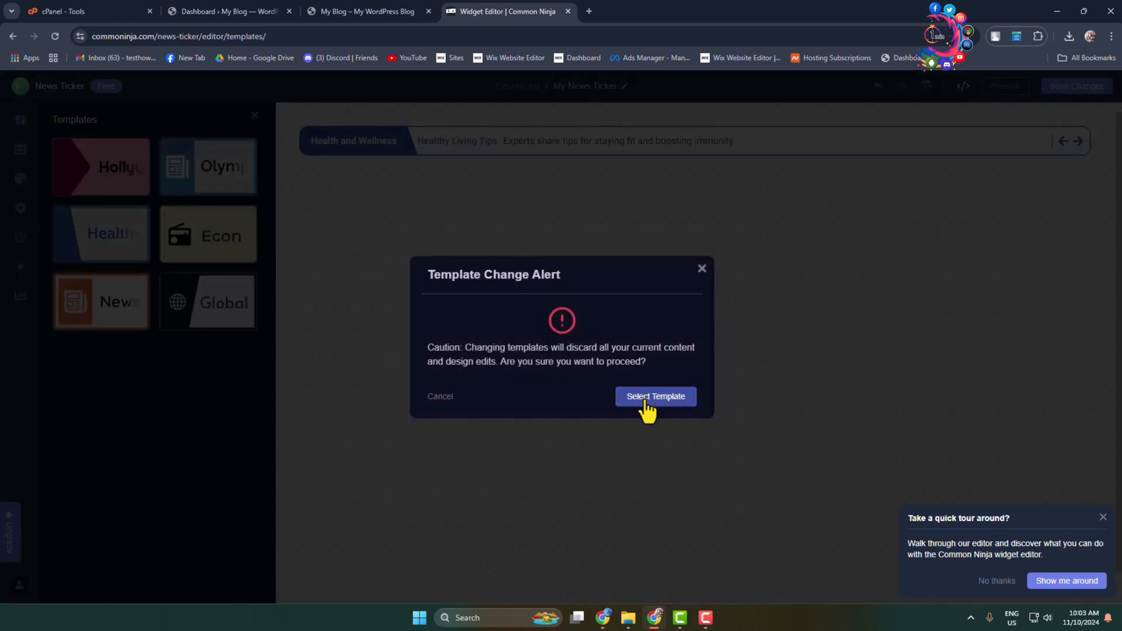
click(654, 396)
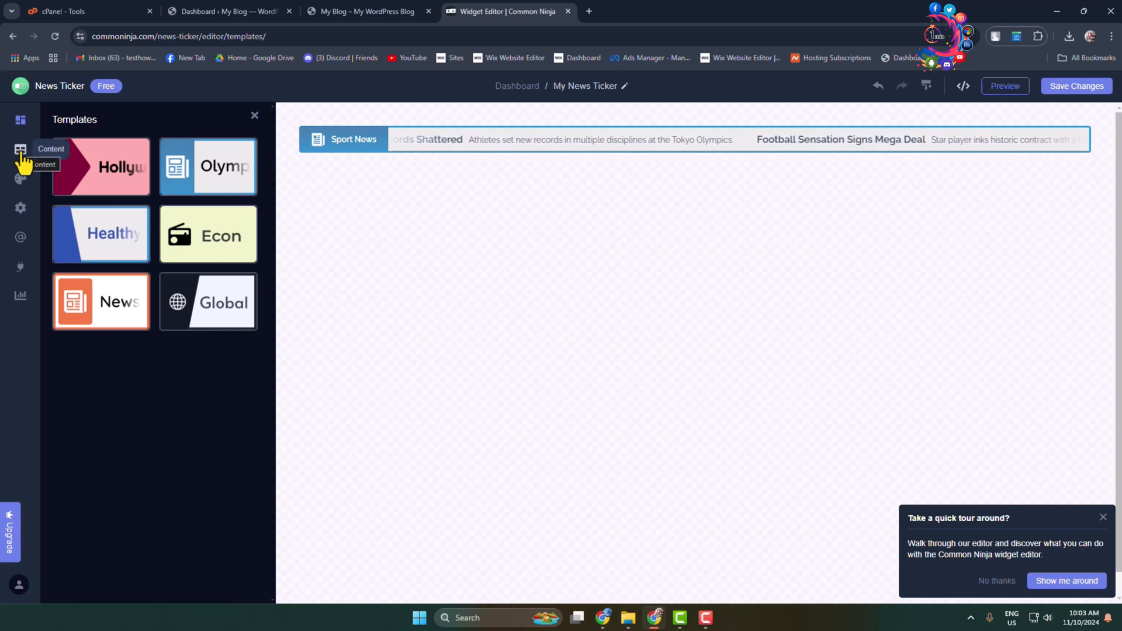
Step: Open the Content settings showing the Sport News label and four headline items
click(20, 150)
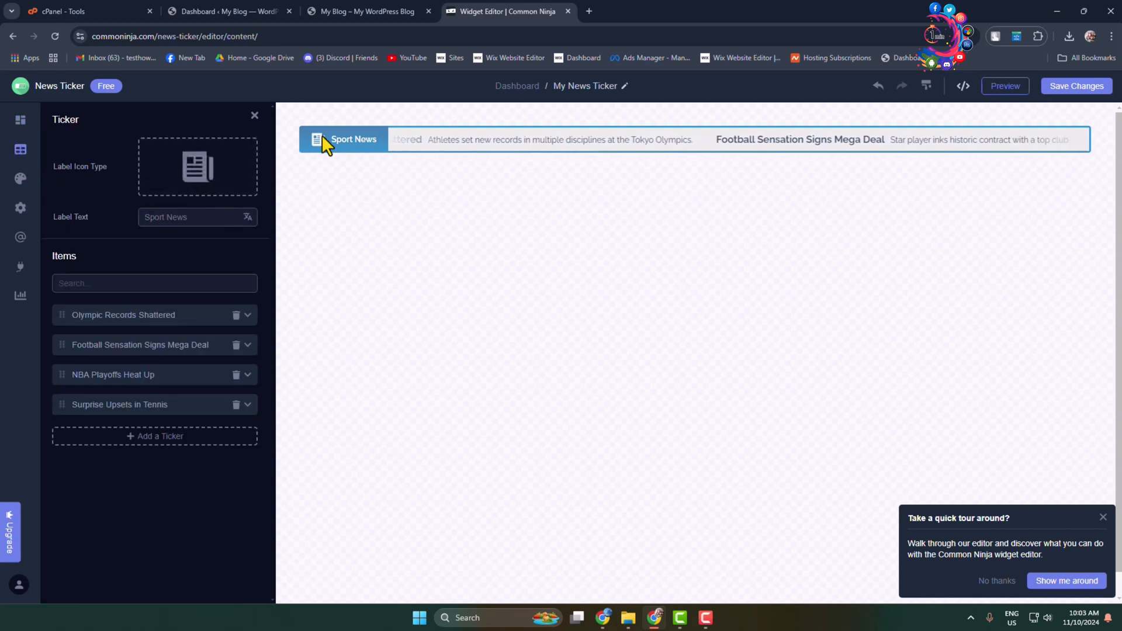
click(198, 166)
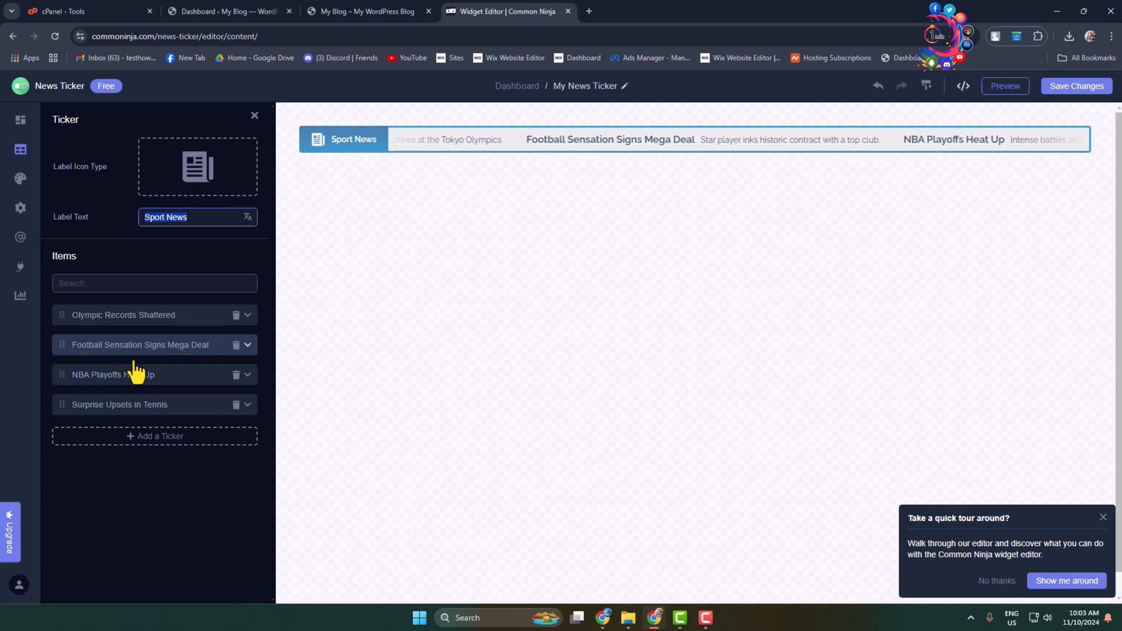
Step: Add a ticker item titled 'This is a test news ticker' and collapse it
click(154, 436)
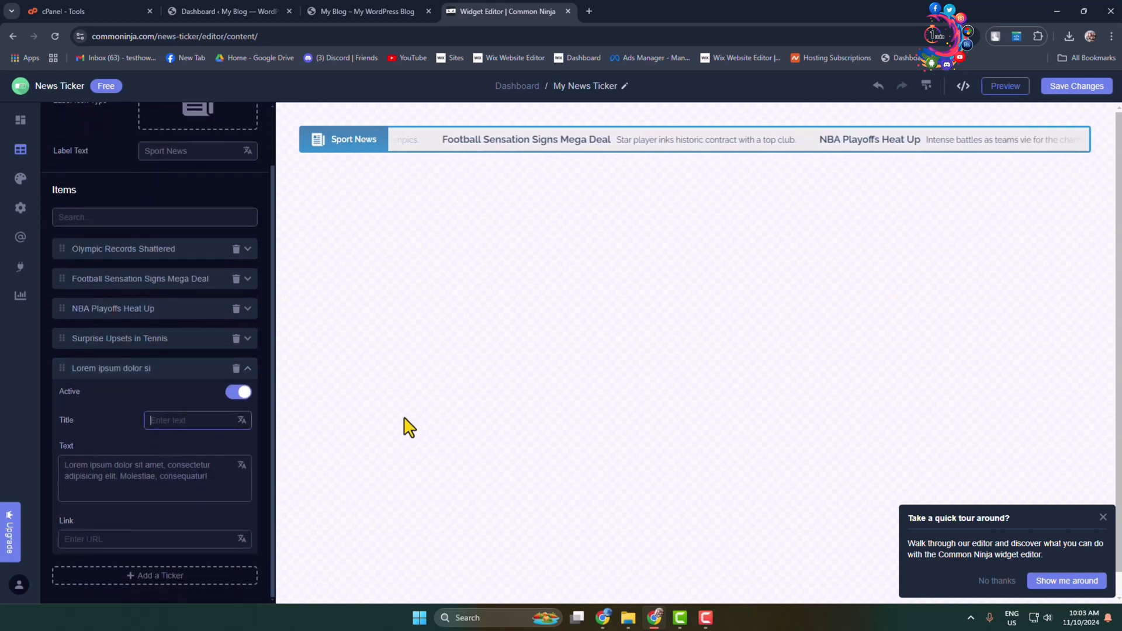
text(This is a test)
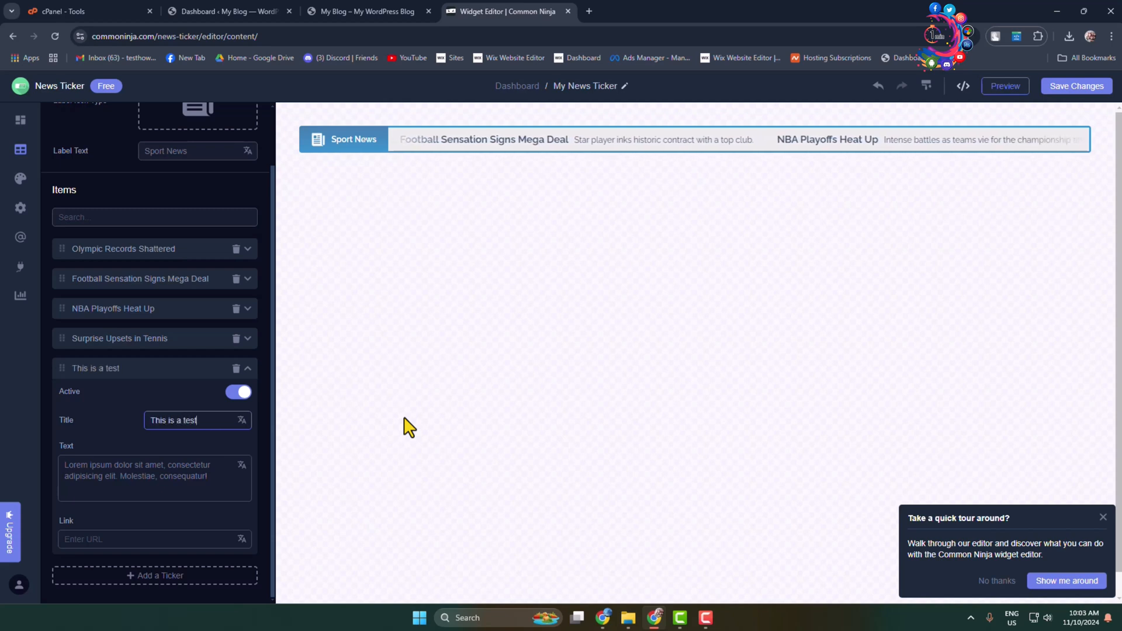
text(news ticker)
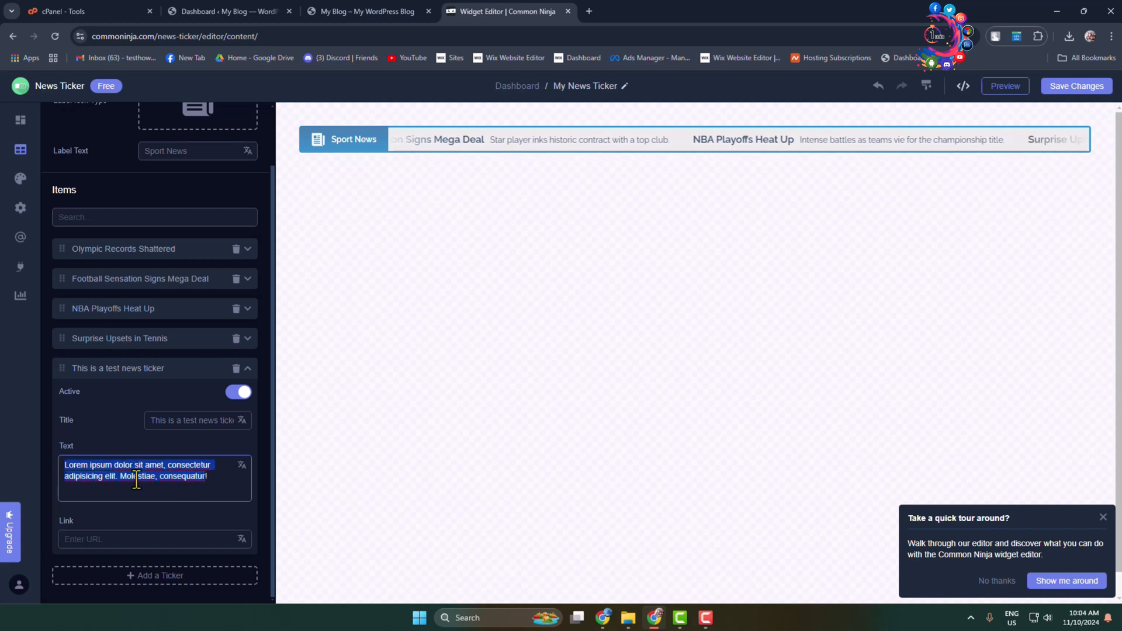
click(154, 539)
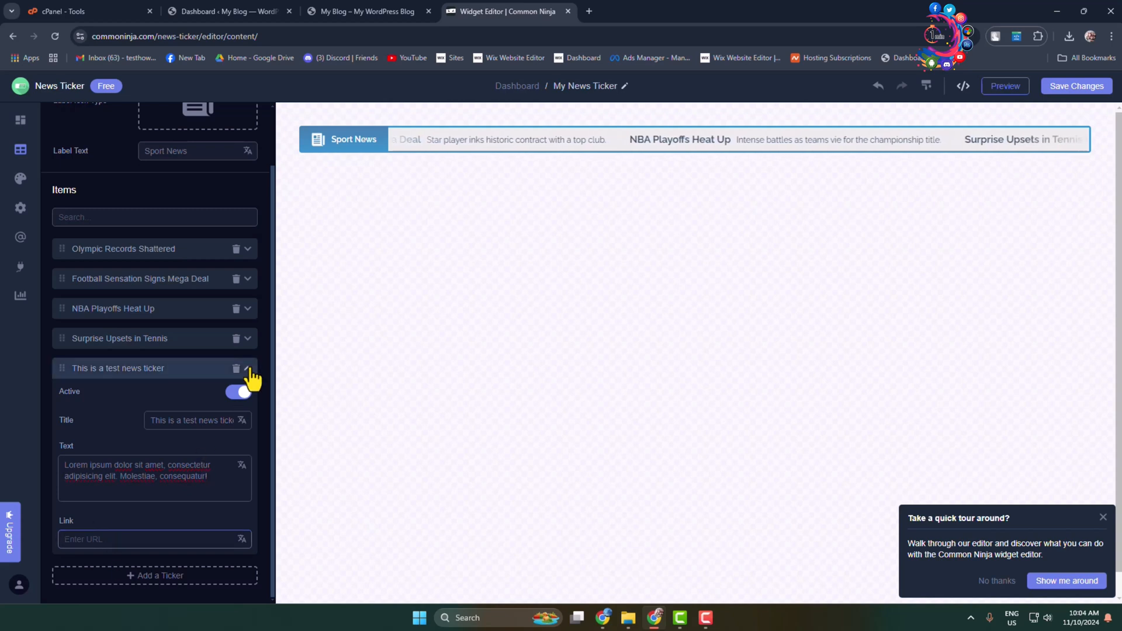
click(246, 368)
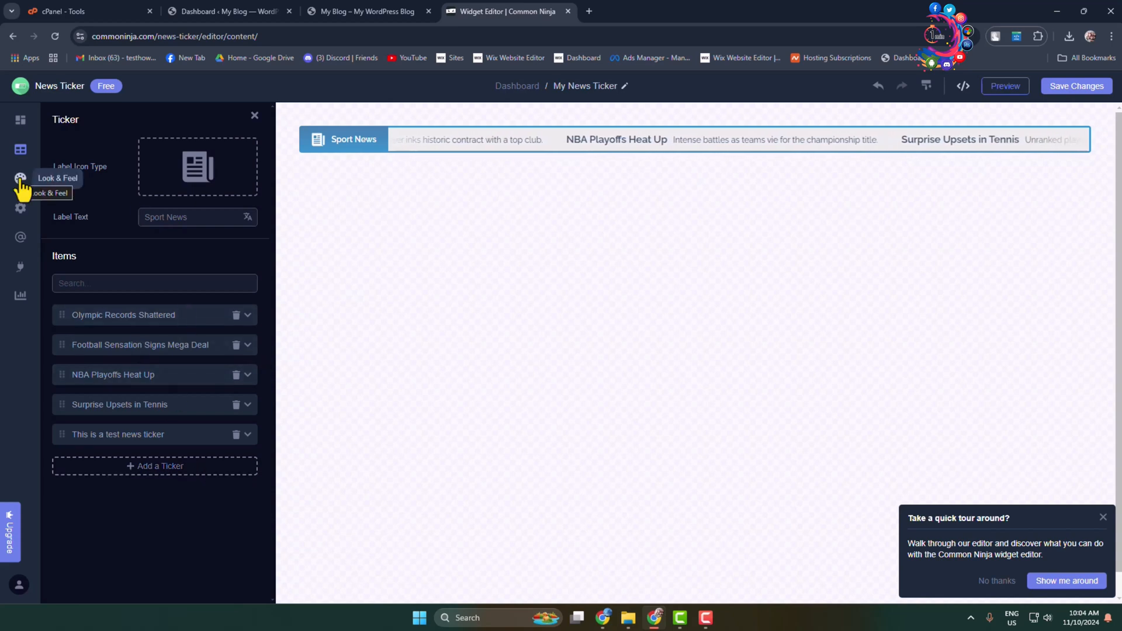
Step: In Look & Feel, keep the scrolling animation and apply the fifth, boxed label style
click(20, 178)
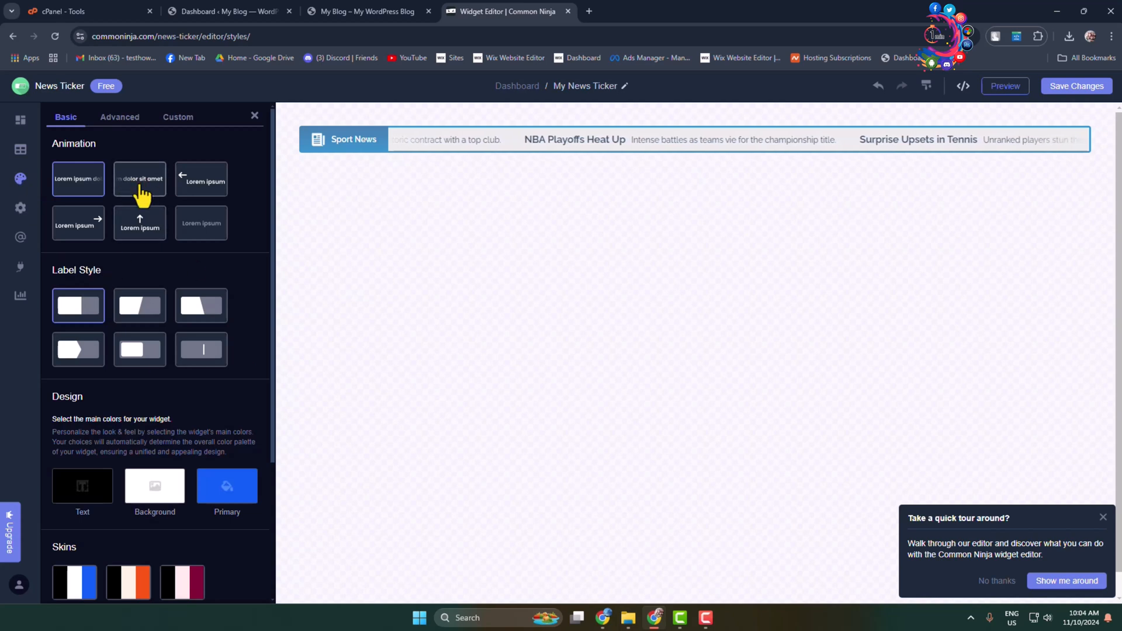
click(201, 178)
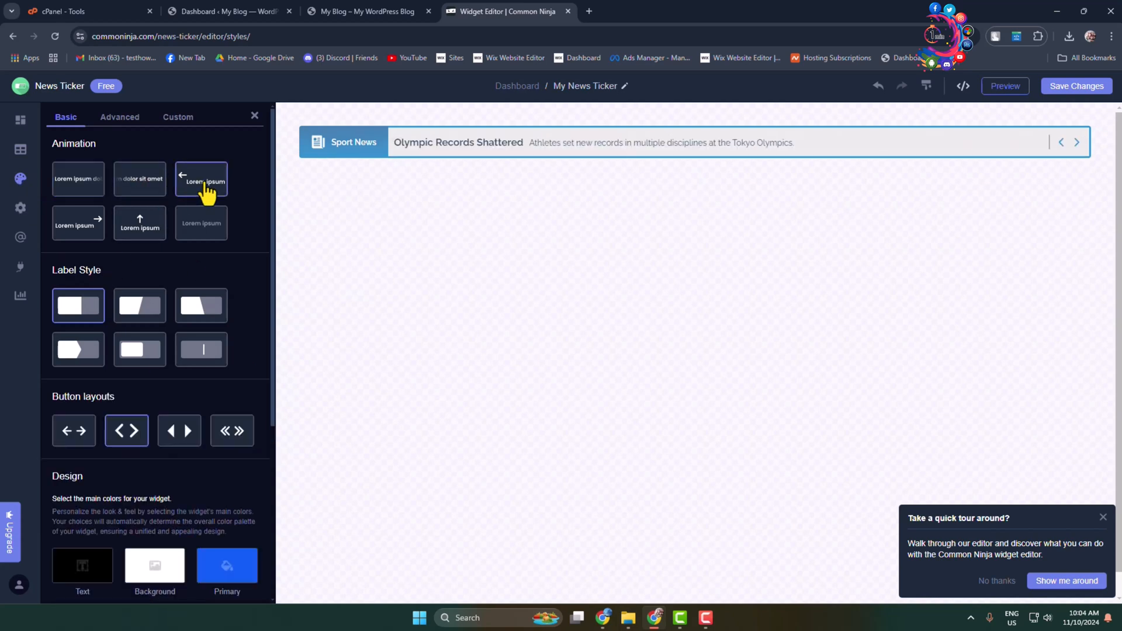
click(77, 223)
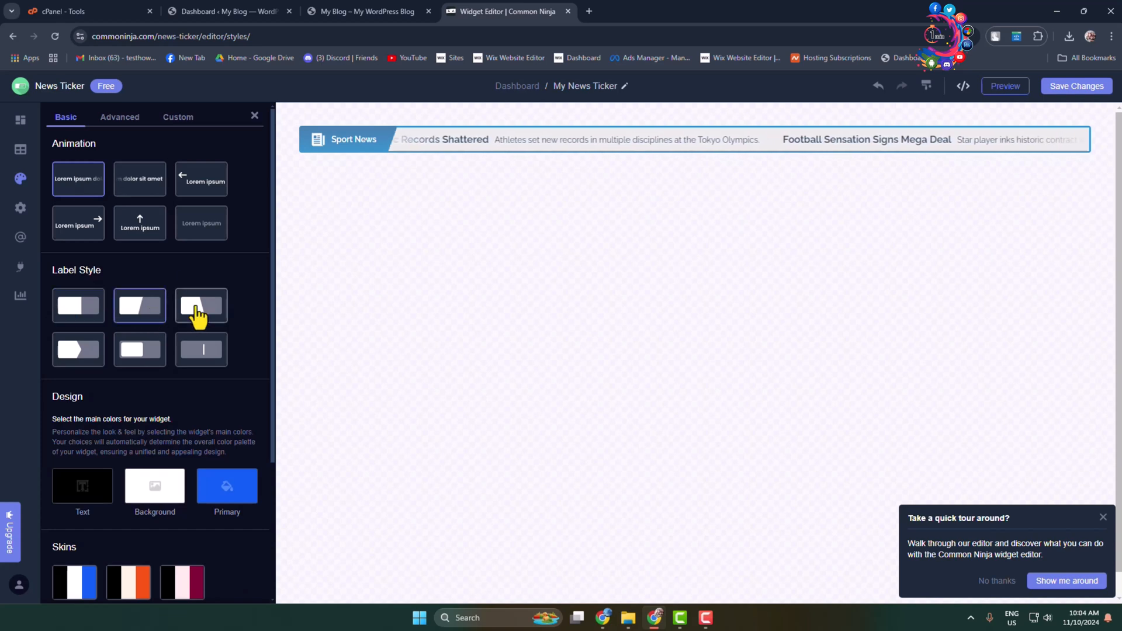
click(77, 350)
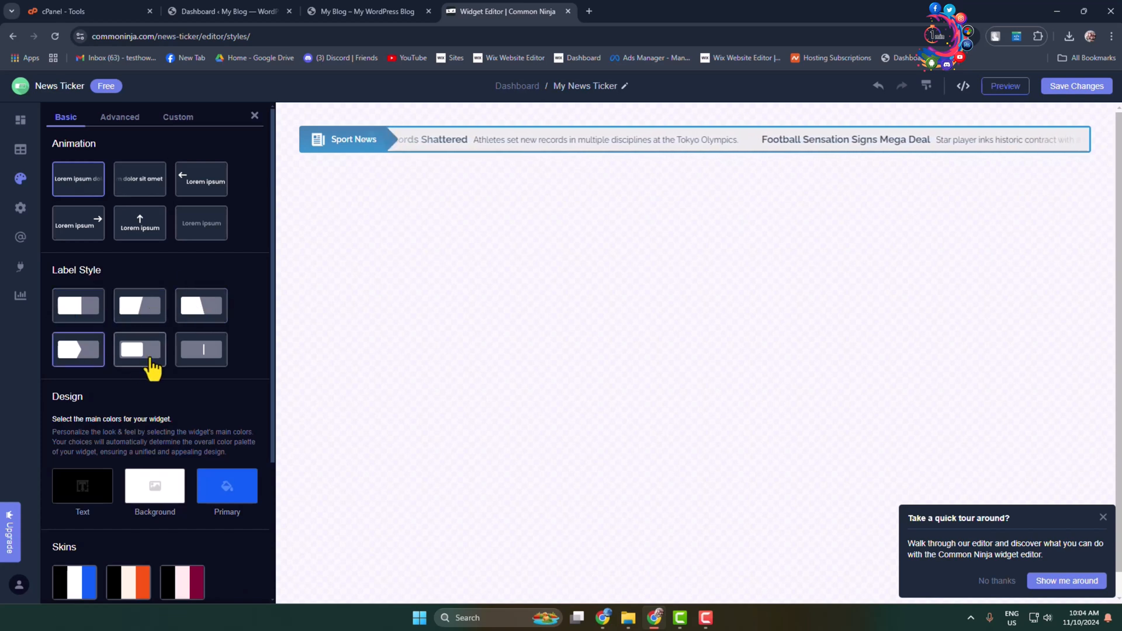
click(78, 350)
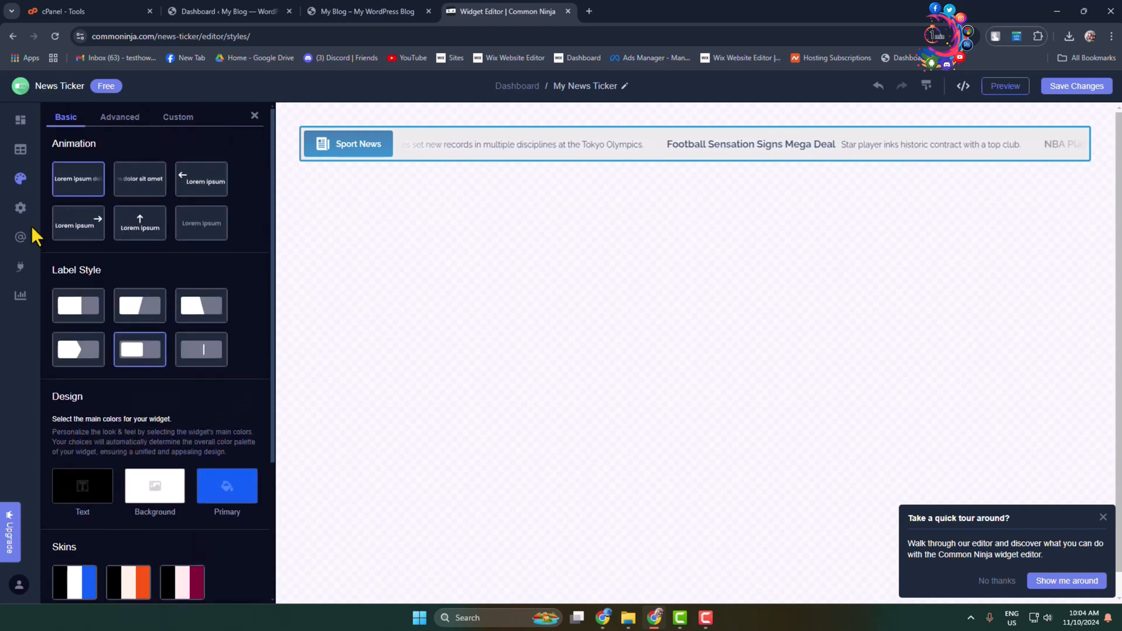
Step: In Settings, leave Show Title off and keep Show Label on
click(20, 210)
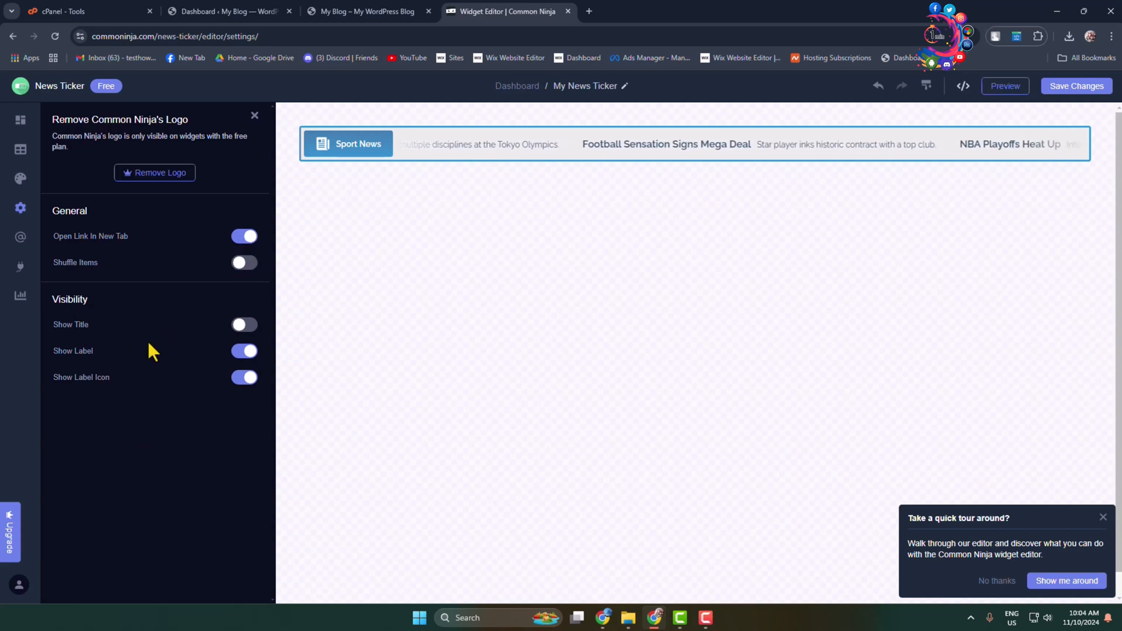
click(245, 324)
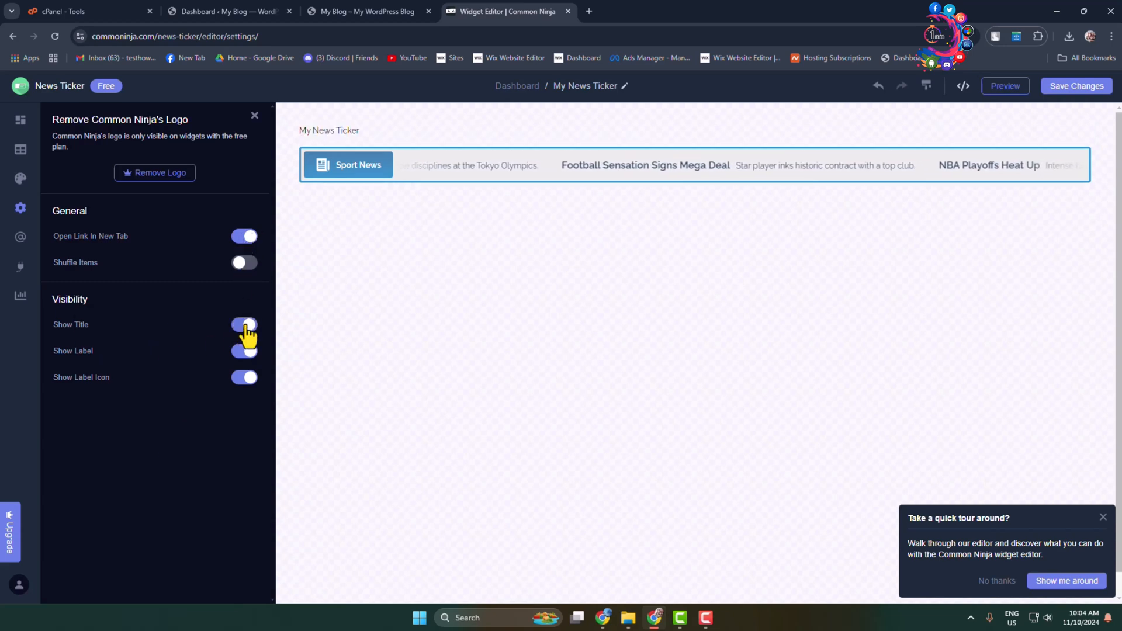
click(245, 325)
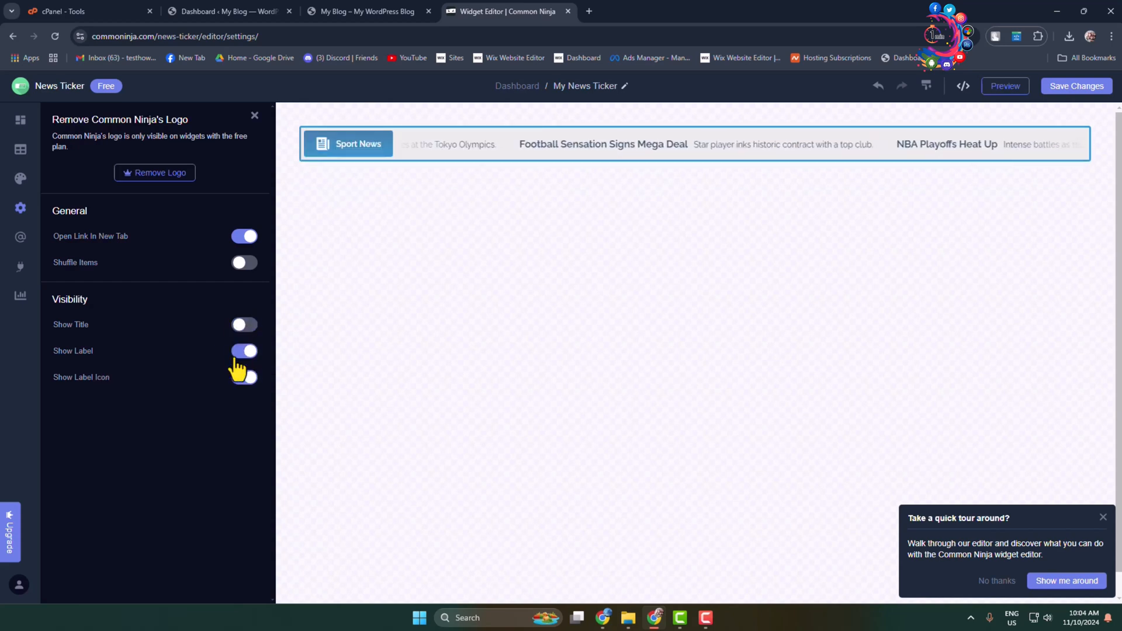
click(243, 377)
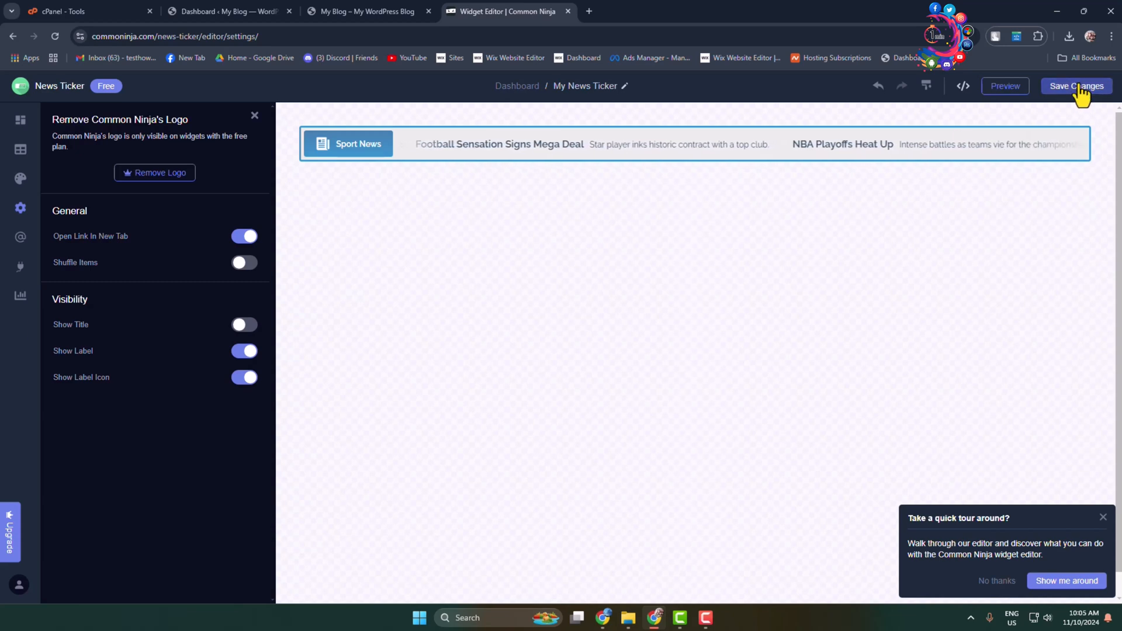
Step: Sign in to Common Ninja with a Google account and approve the consent page
click(1076, 86)
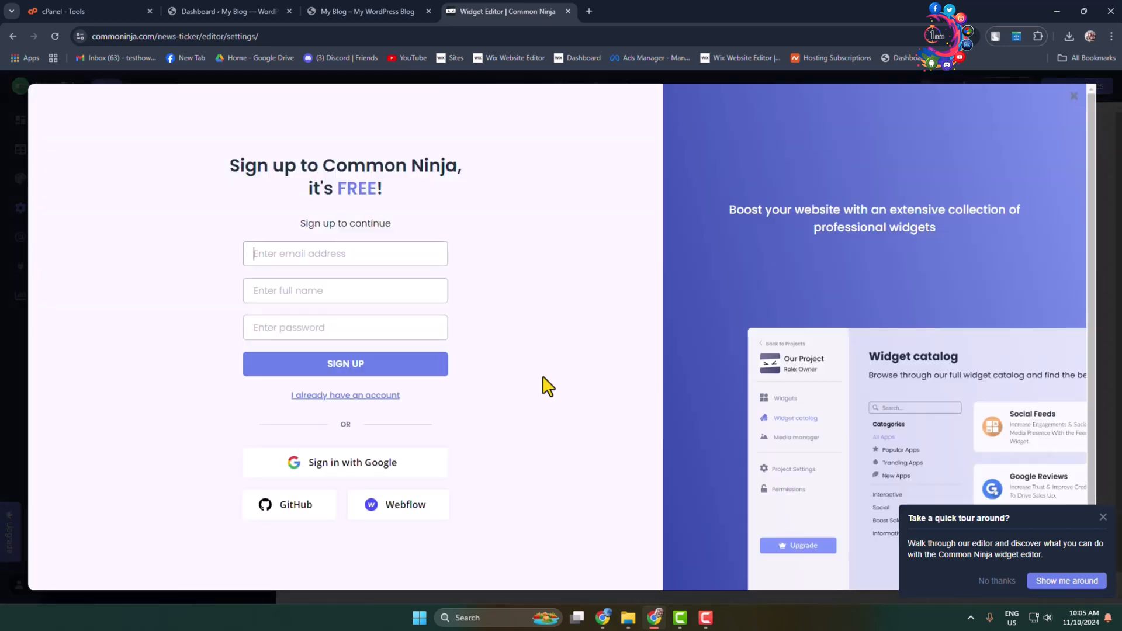
mouse_move(538, 367)
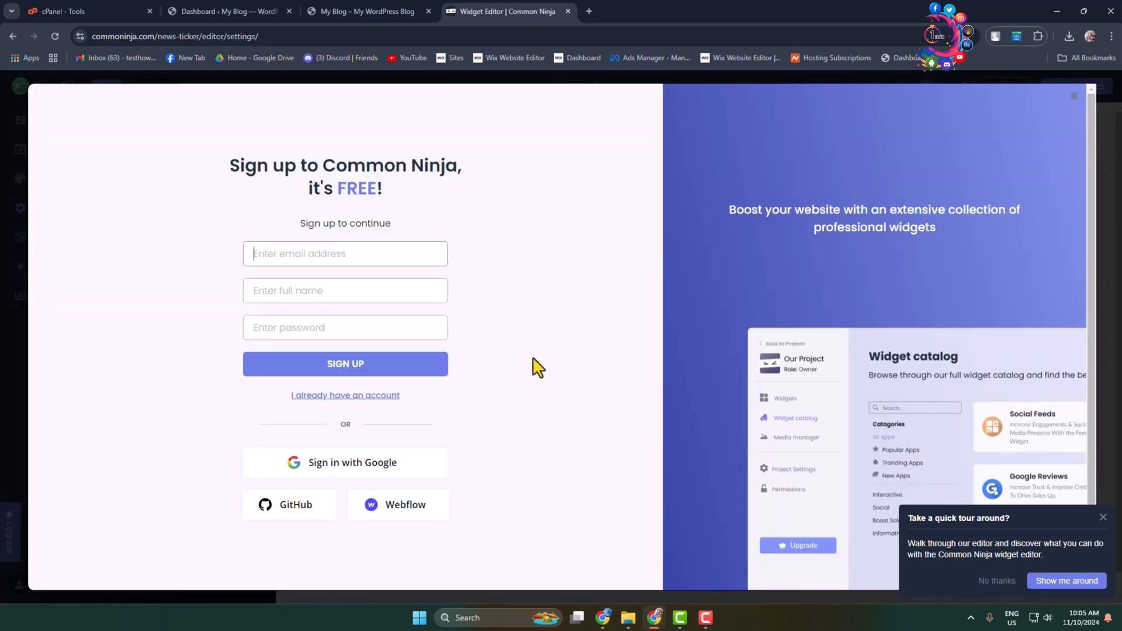
mouse_move(345, 487)
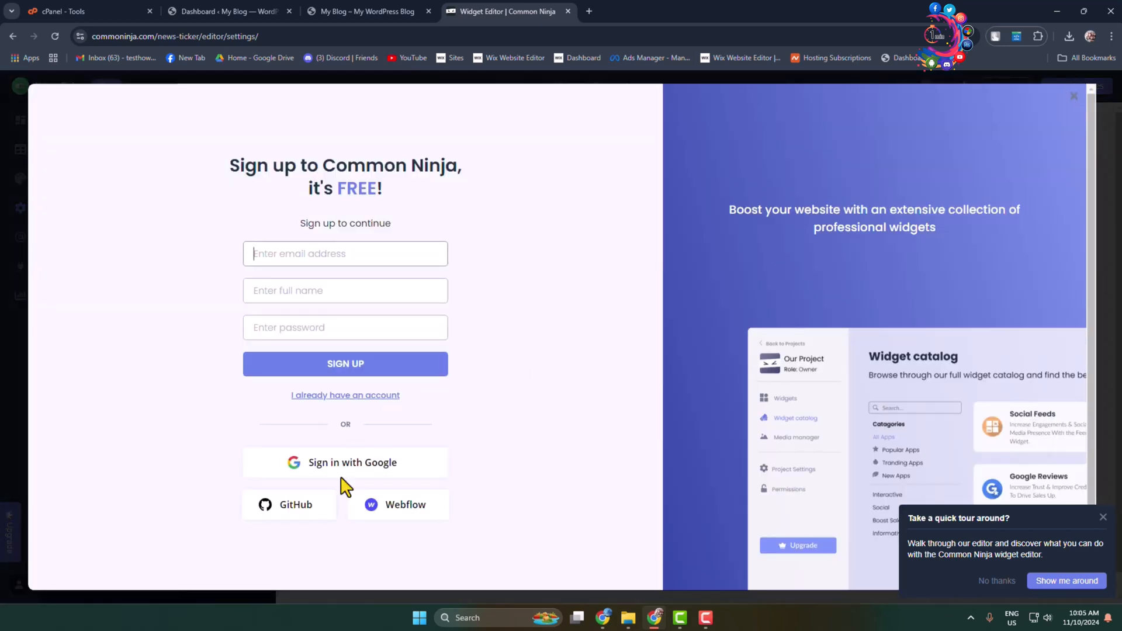
click(352, 462)
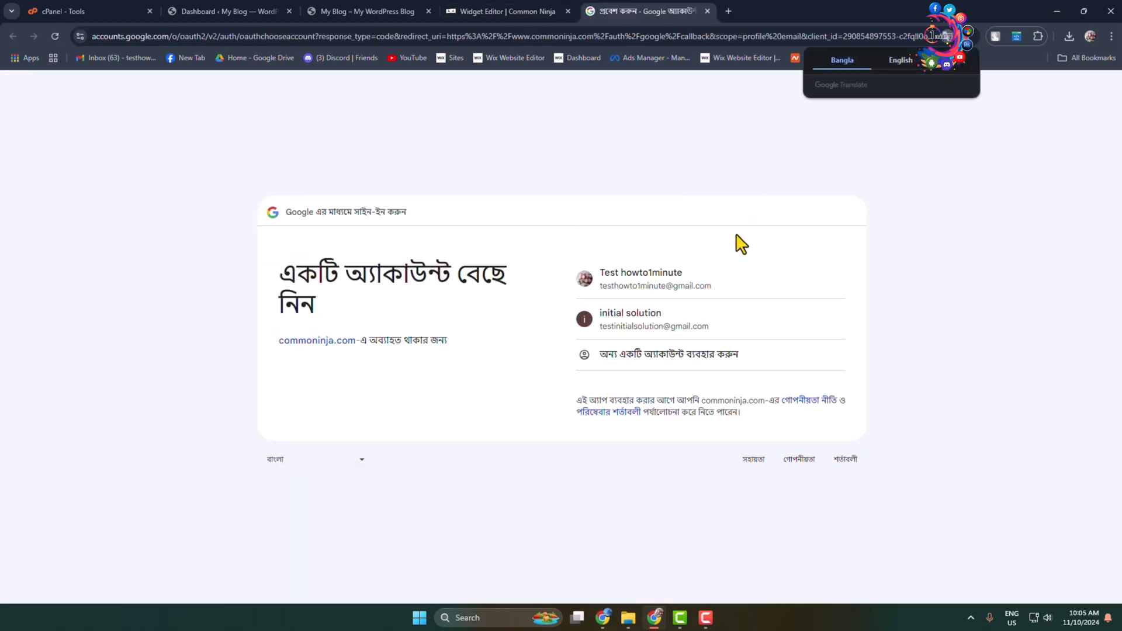
click(641, 278)
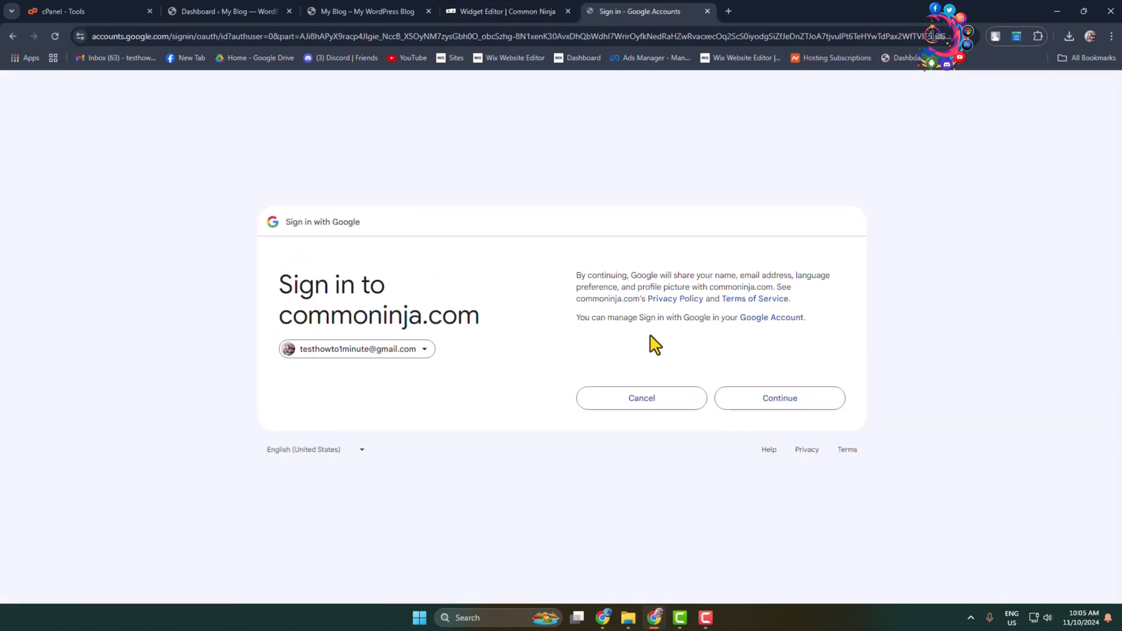
click(779, 398)
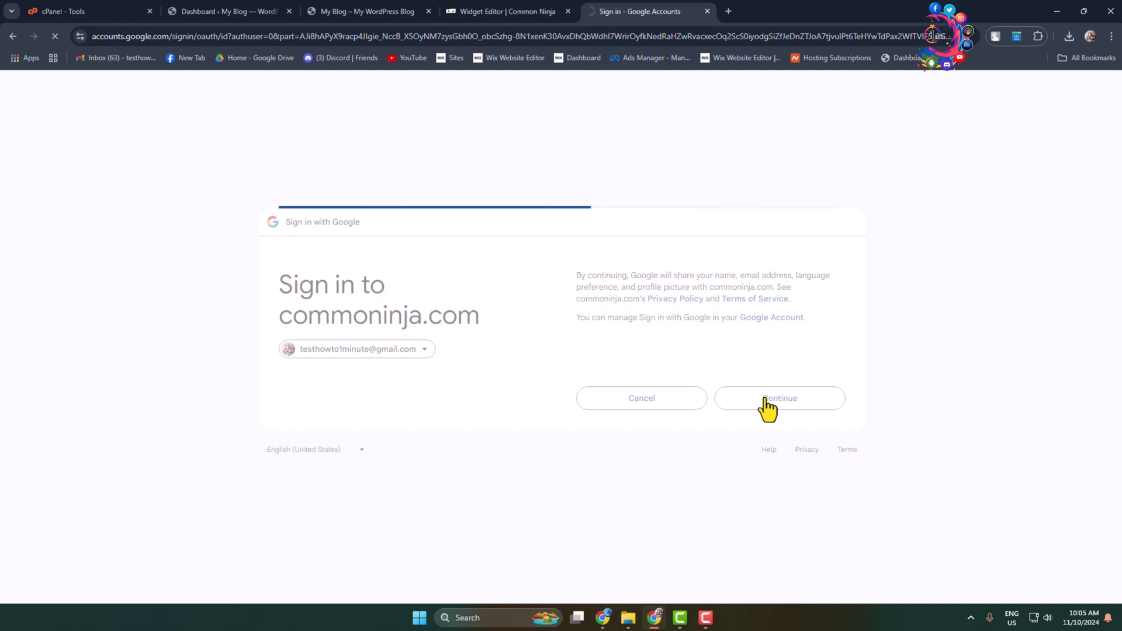
click(779, 398)
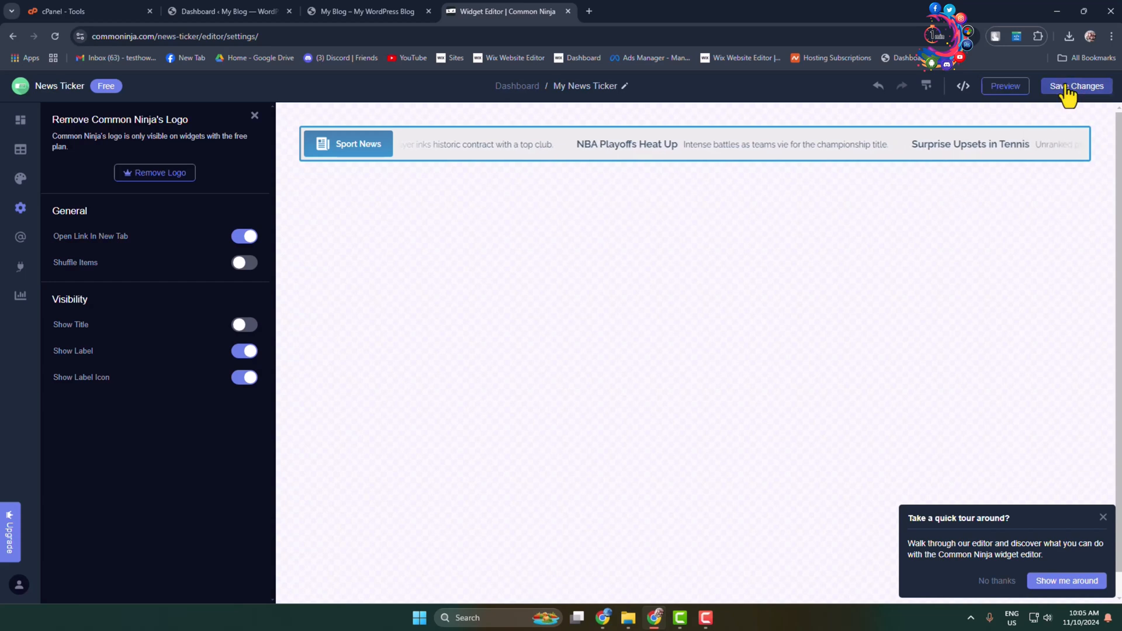
Step: Create a new project named 'test' and save the news ticker into it
click(1075, 86)
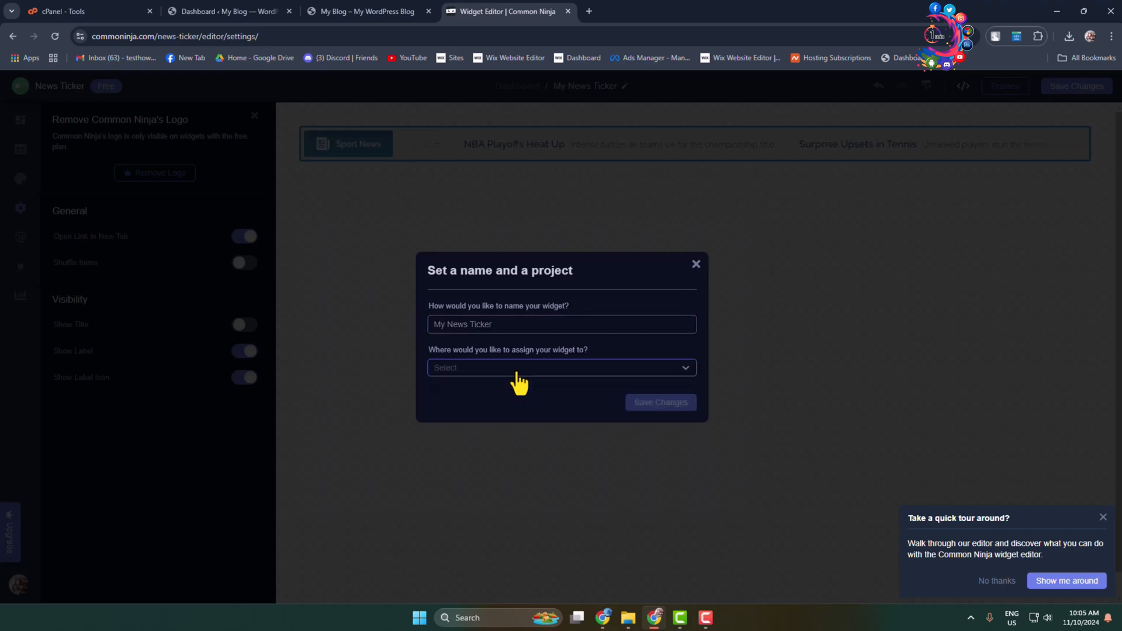
click(562, 367)
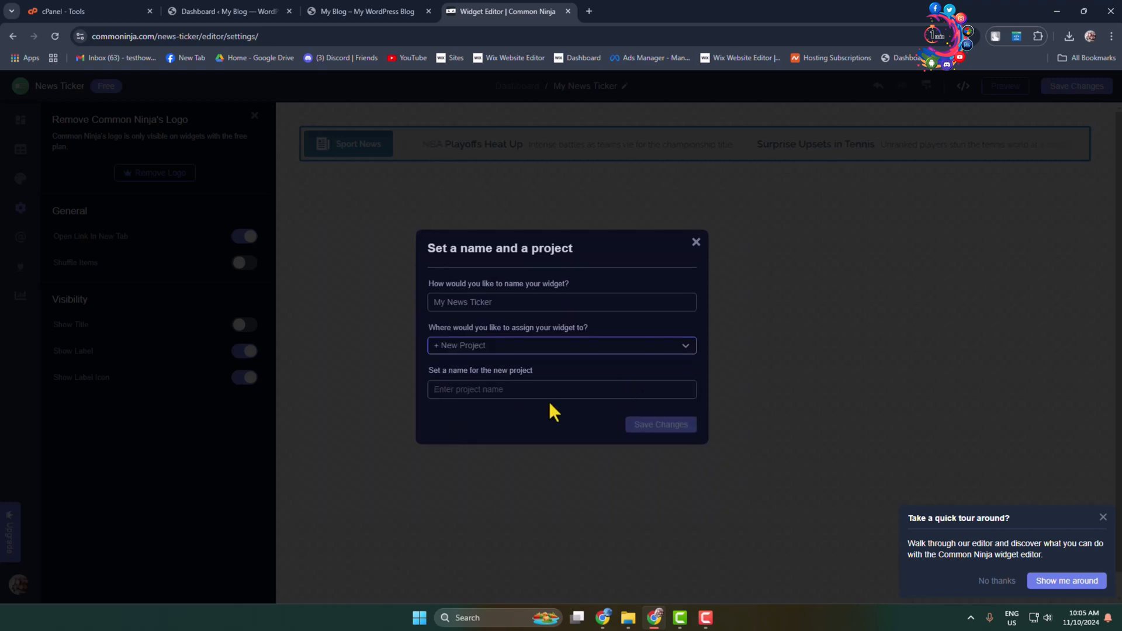
text(test)
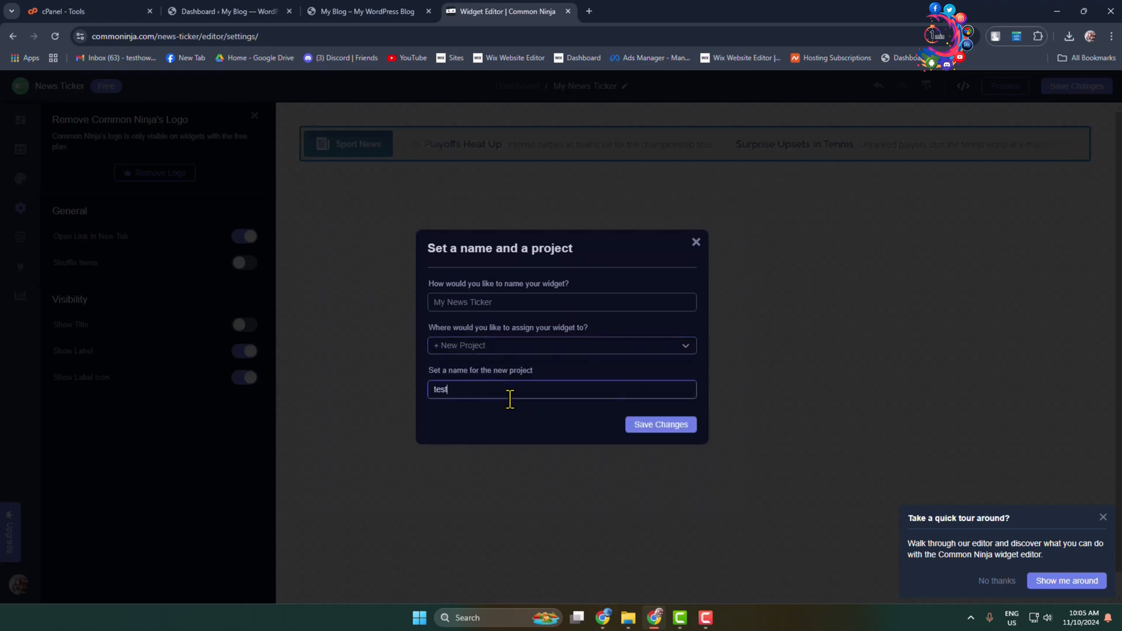
click(660, 424)
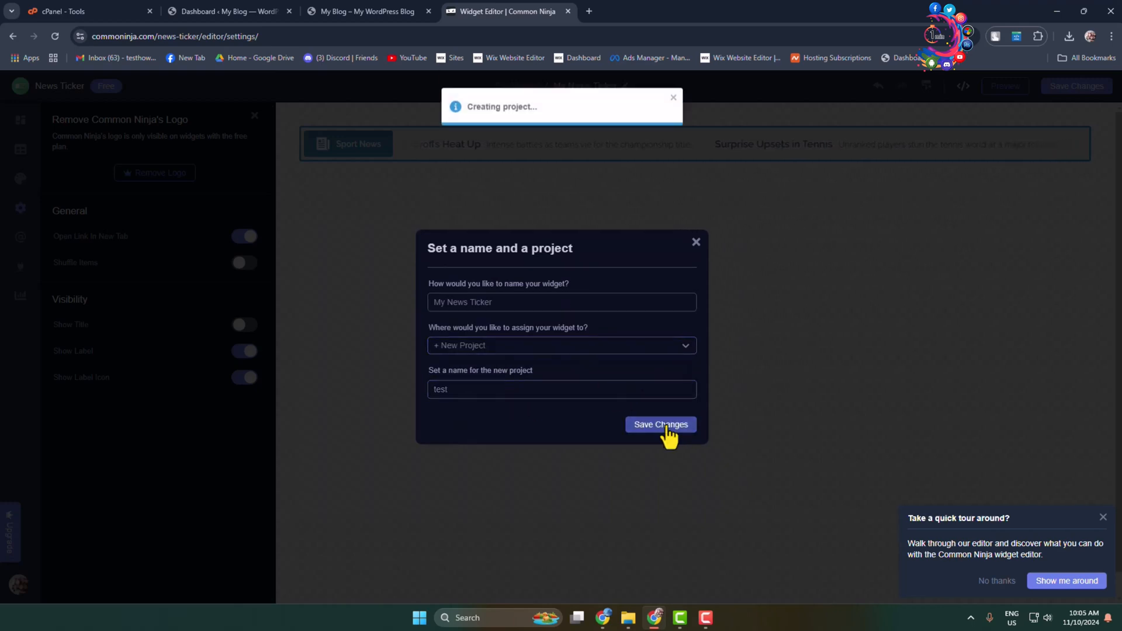
click(660, 424)
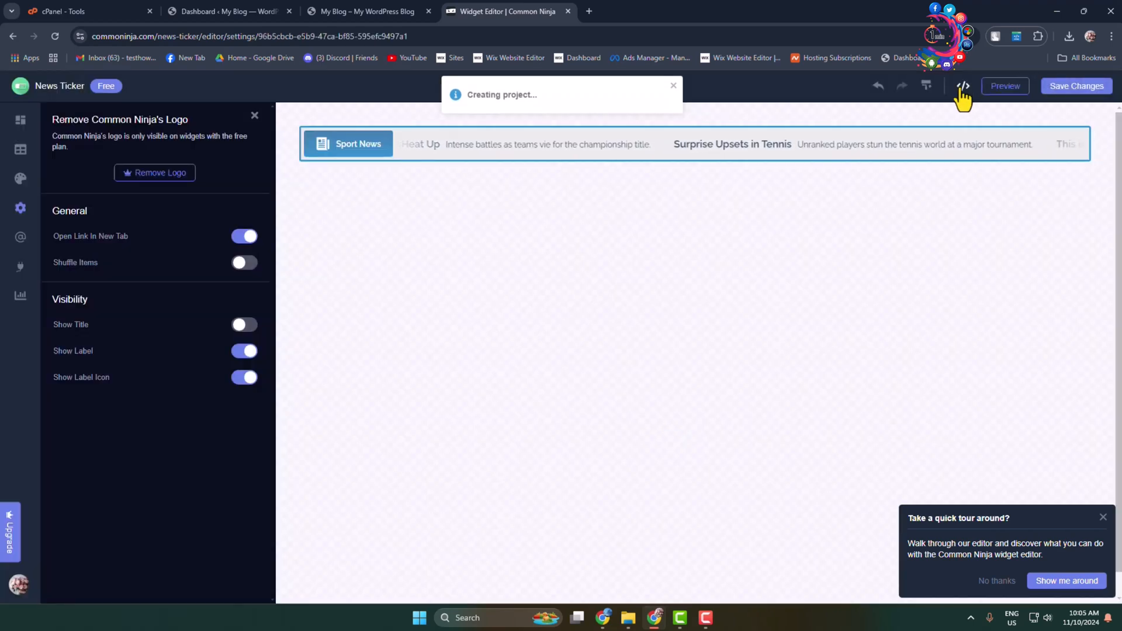
click(1077, 86)
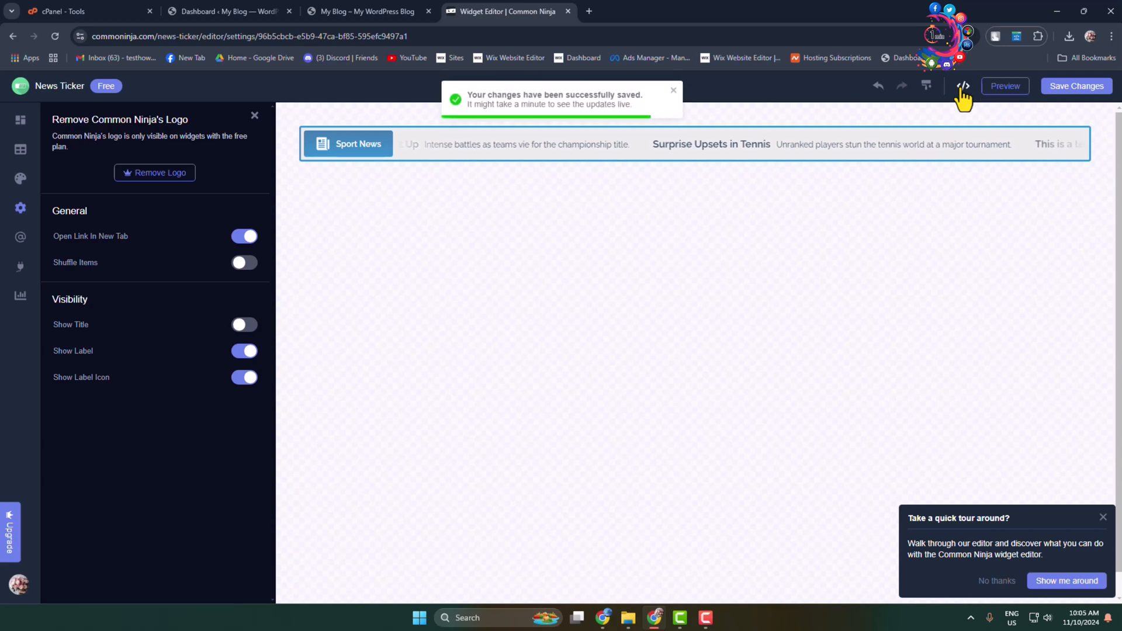
Step: Copy the widget's iframe embed code and switch to the WordPress dashboard tab
click(962, 86)
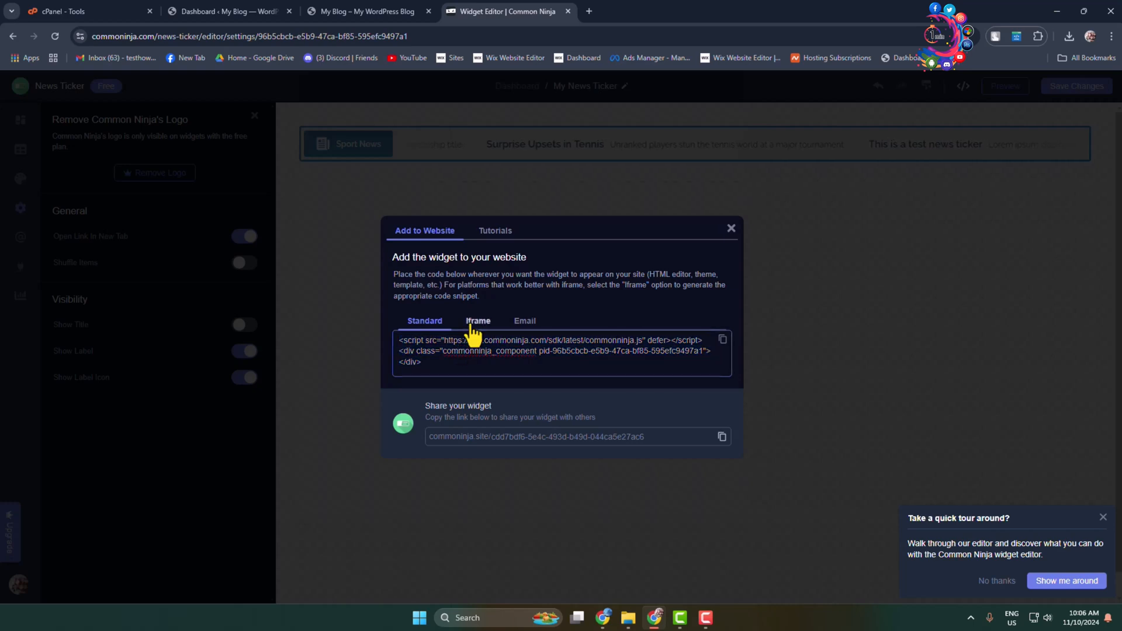
click(478, 321)
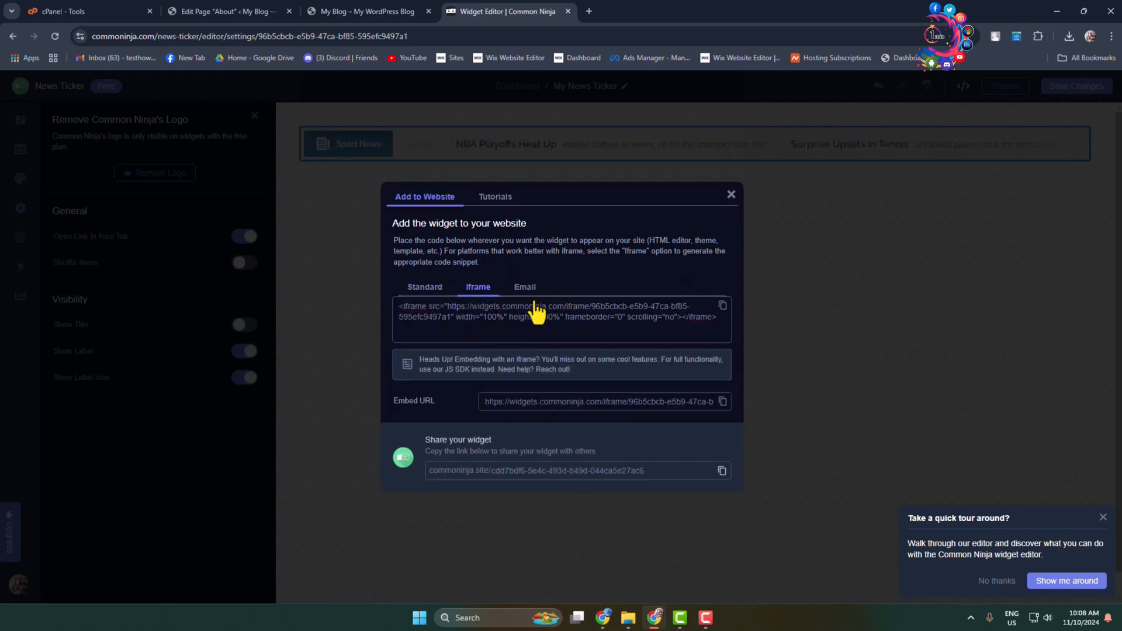
click(721, 306)
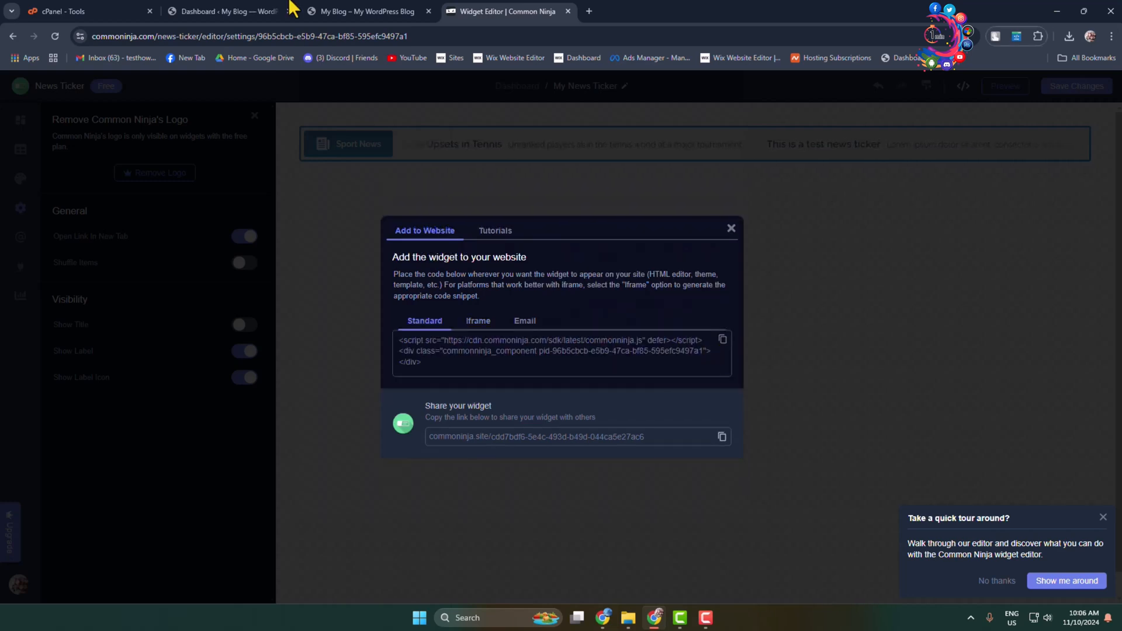
click(225, 10)
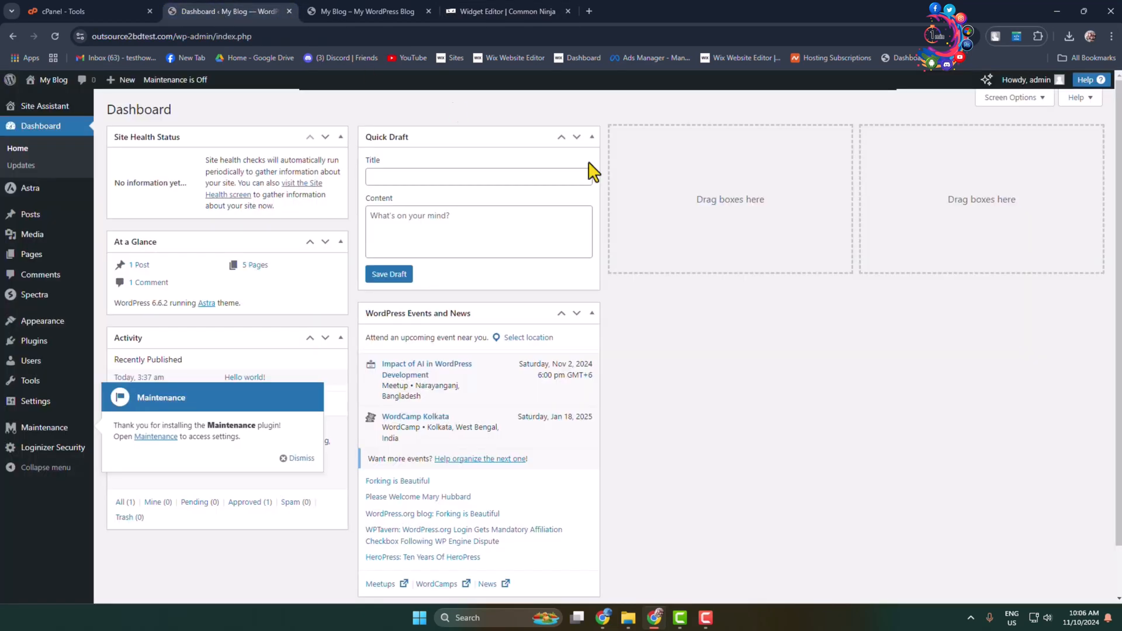
mouse_move(841, 488)
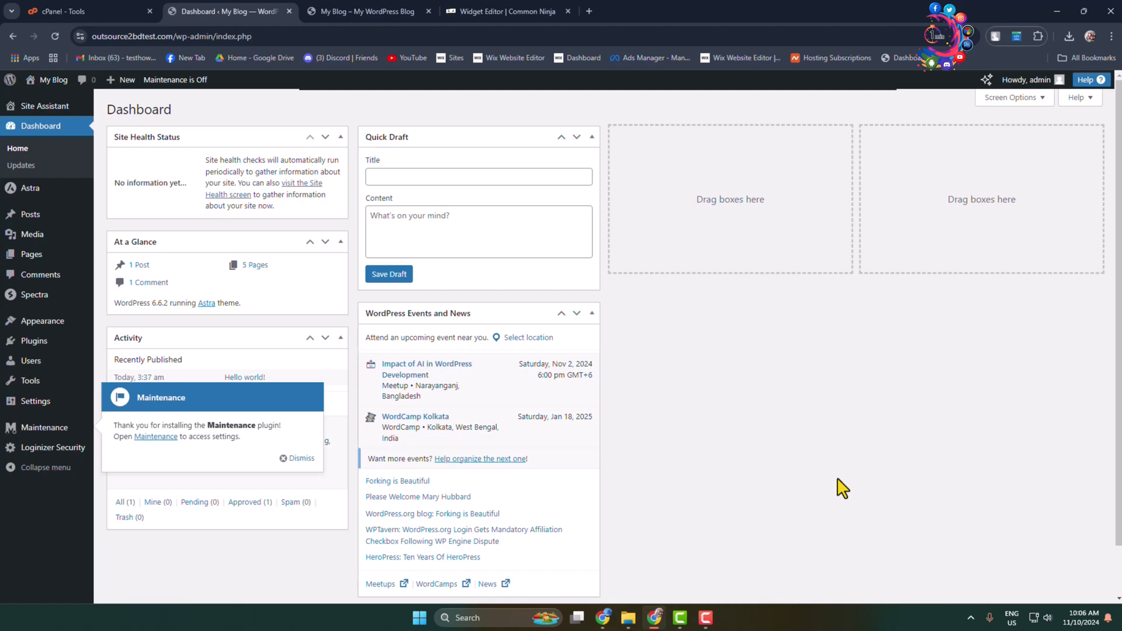
mouse_move(31, 234)
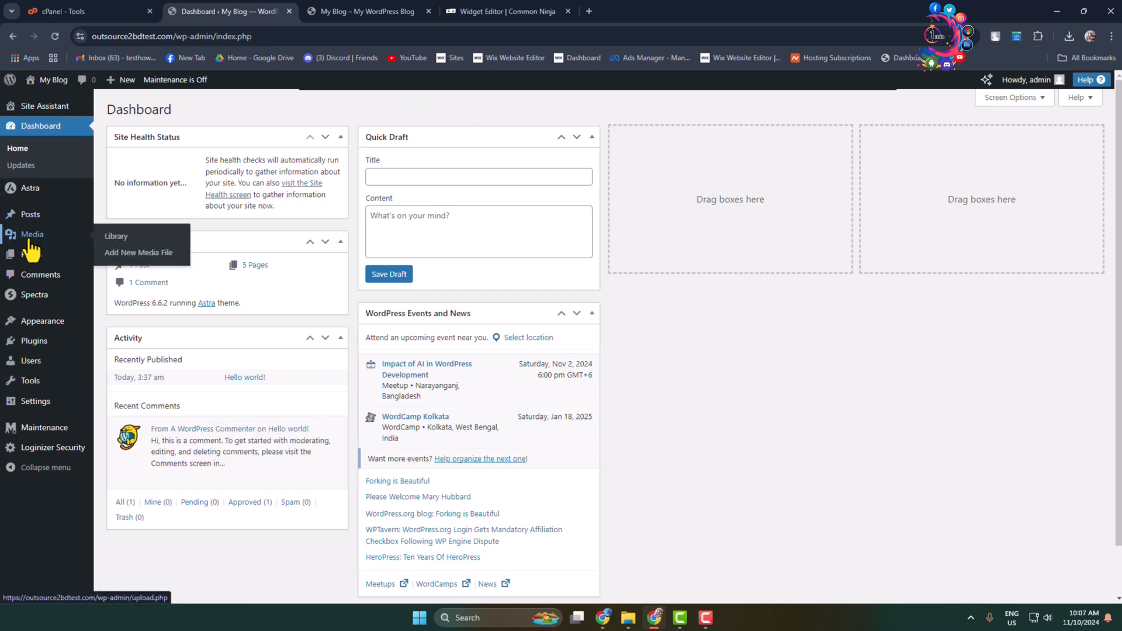
Step: Open the About page from the Pages list in the block editor
click(31, 213)
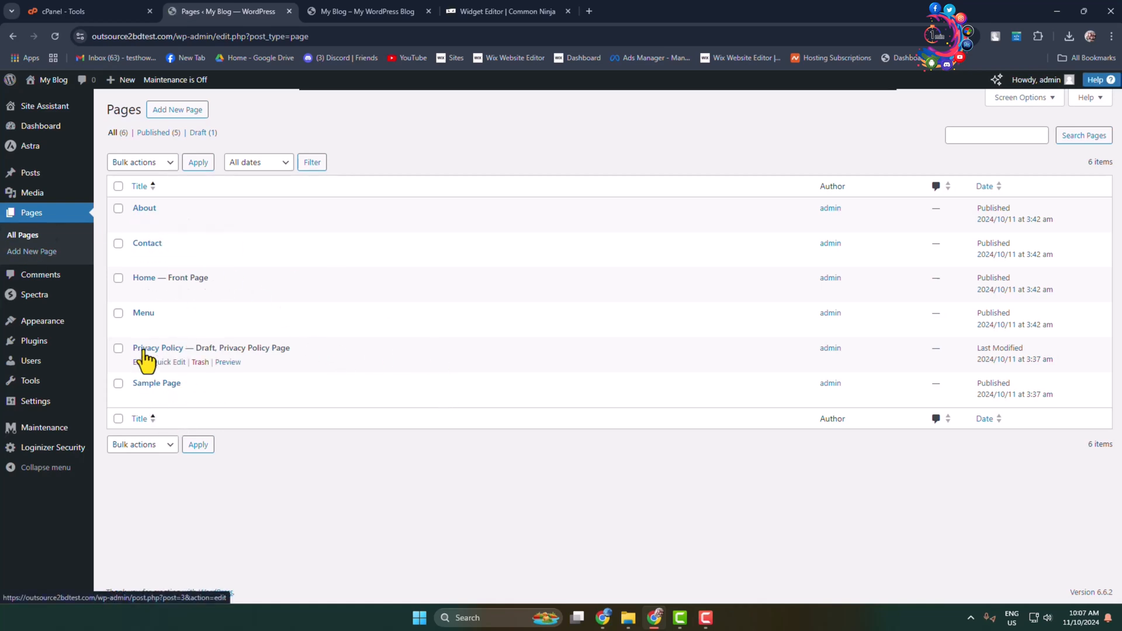
click(138, 222)
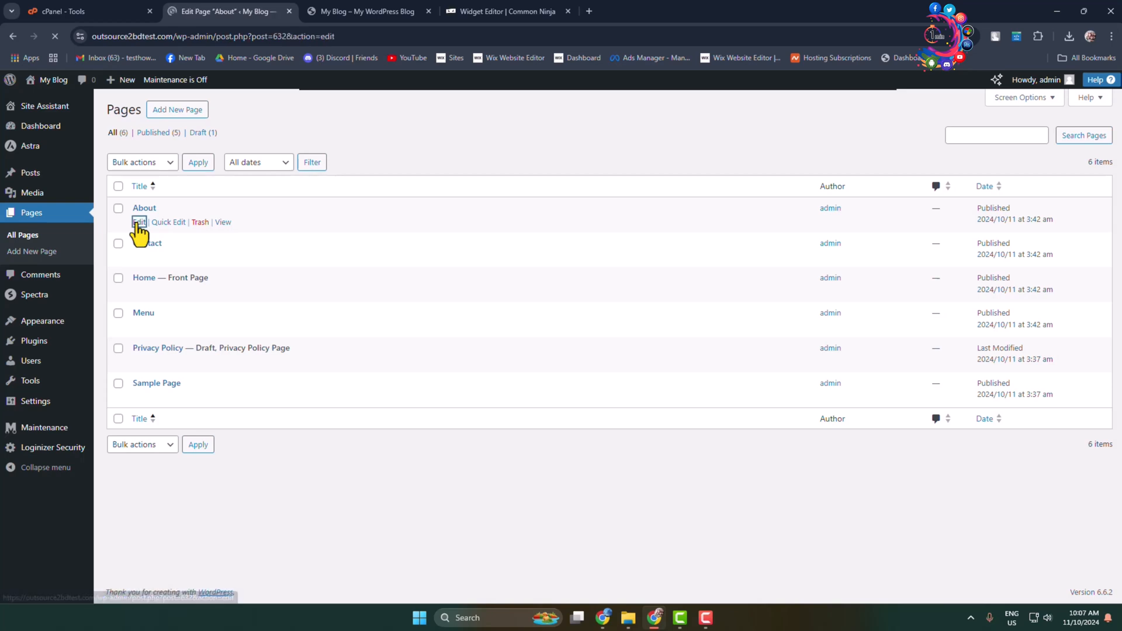
click(138, 222)
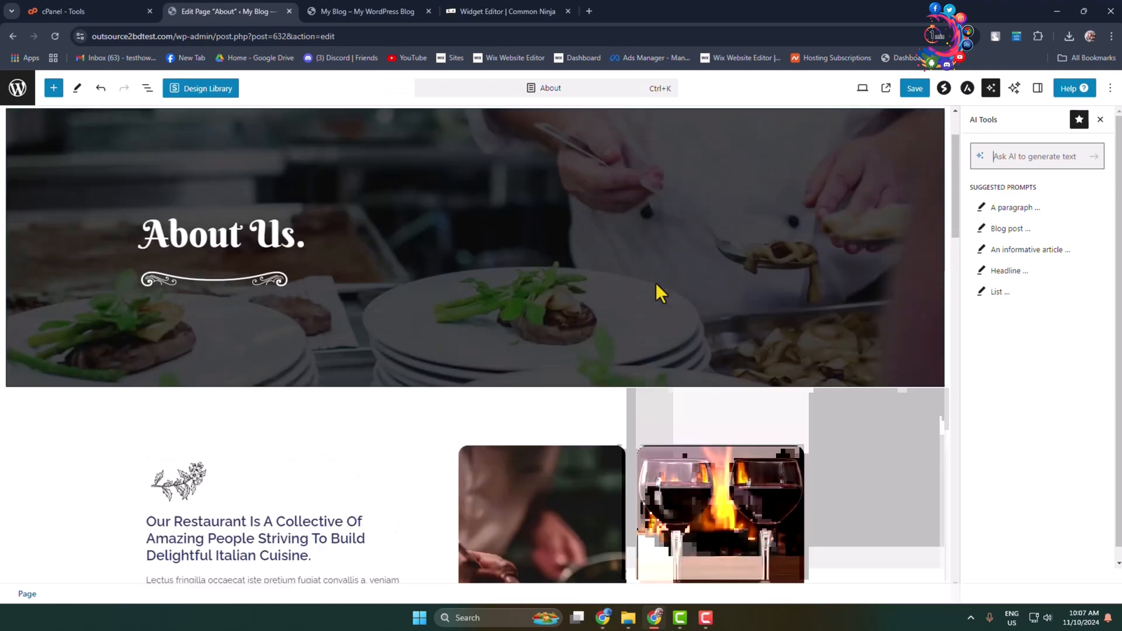
Step: Insert a Custom HTML block with the Common Ninja iframe below Restaurant Amenities
scroll(down, 3)
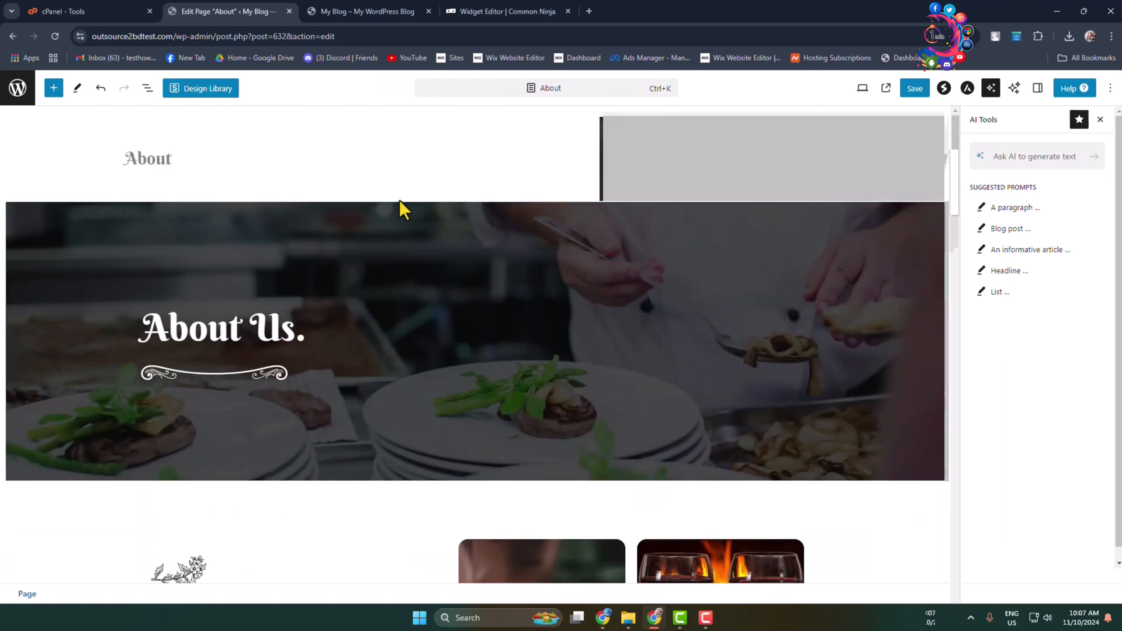
scroll(down, 3)
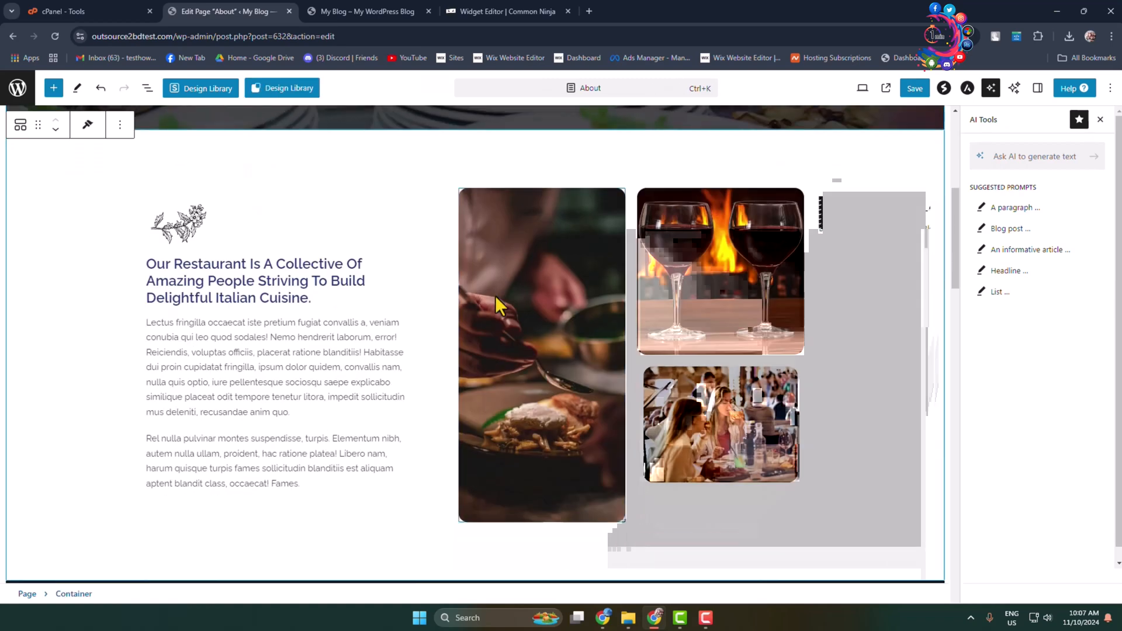
scroll(down, 3)
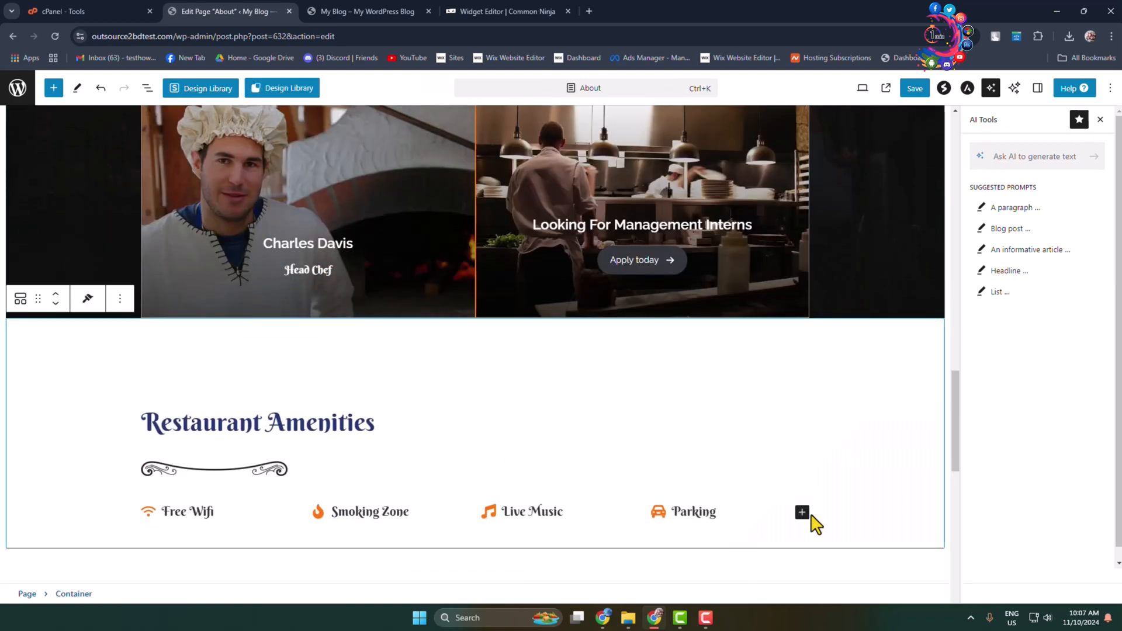
click(801, 513)
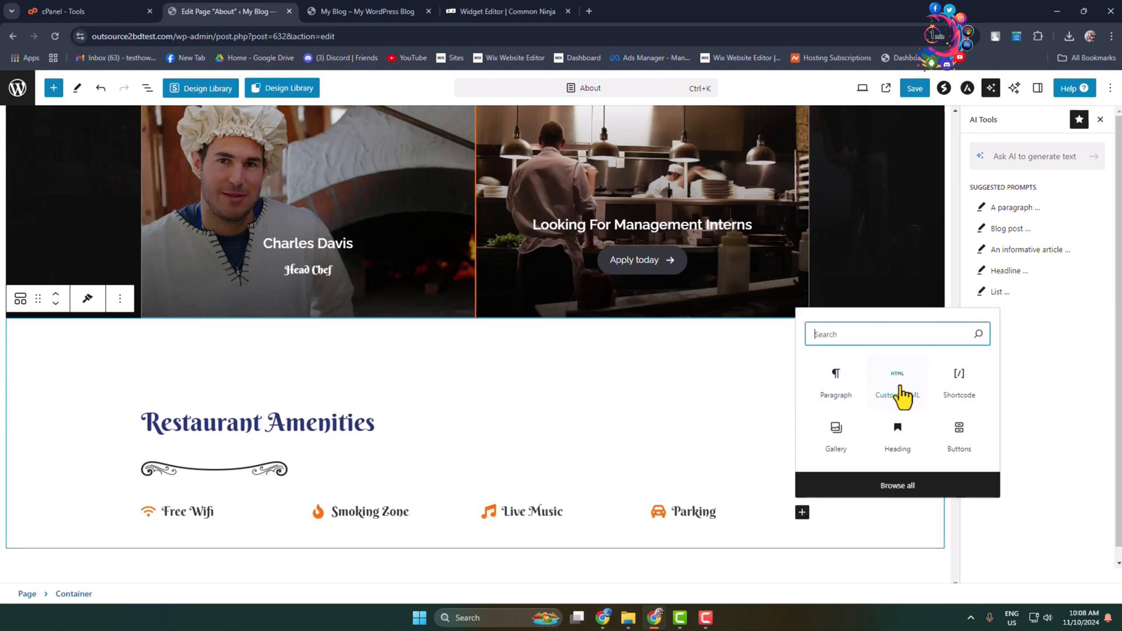
click(896, 383)
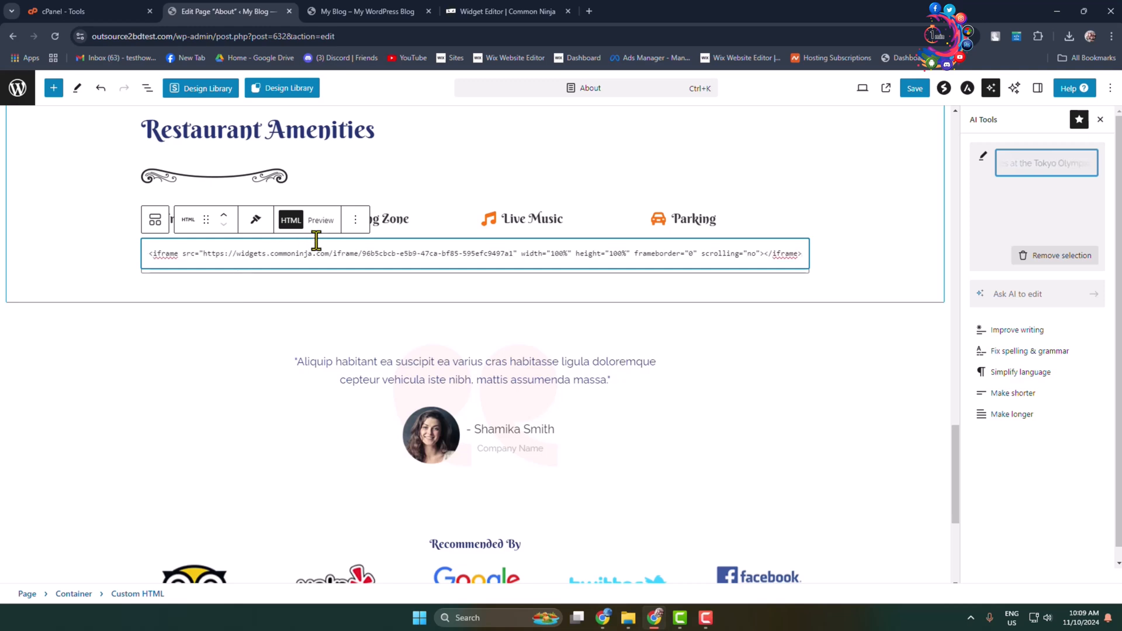
Step: Preview the Sport News ticker in the HTML block, save the About page, and view it
click(321, 220)
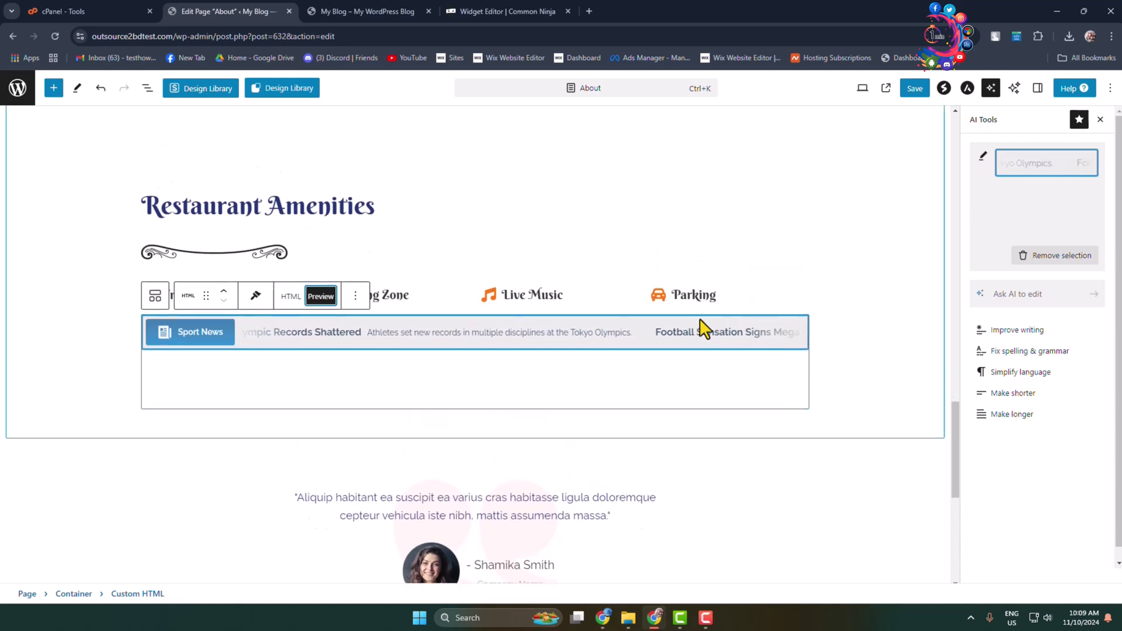
click(915, 87)
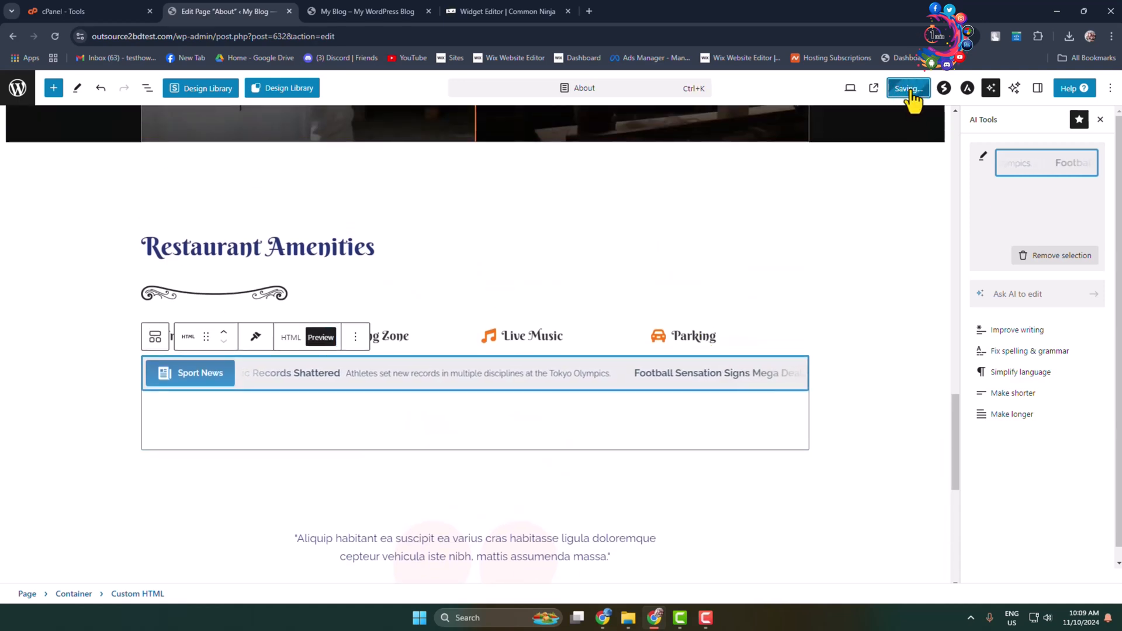
click(909, 87)
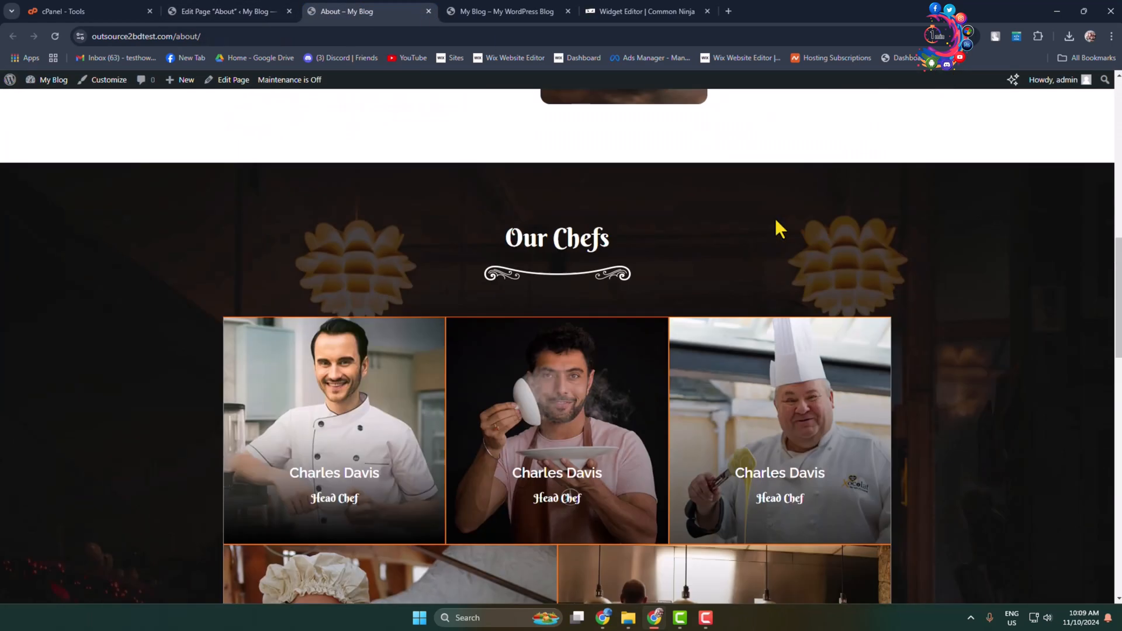
Step: Scroll the live About page down to the Sport News ticker under Restaurant Amenities
scroll(down, 3)
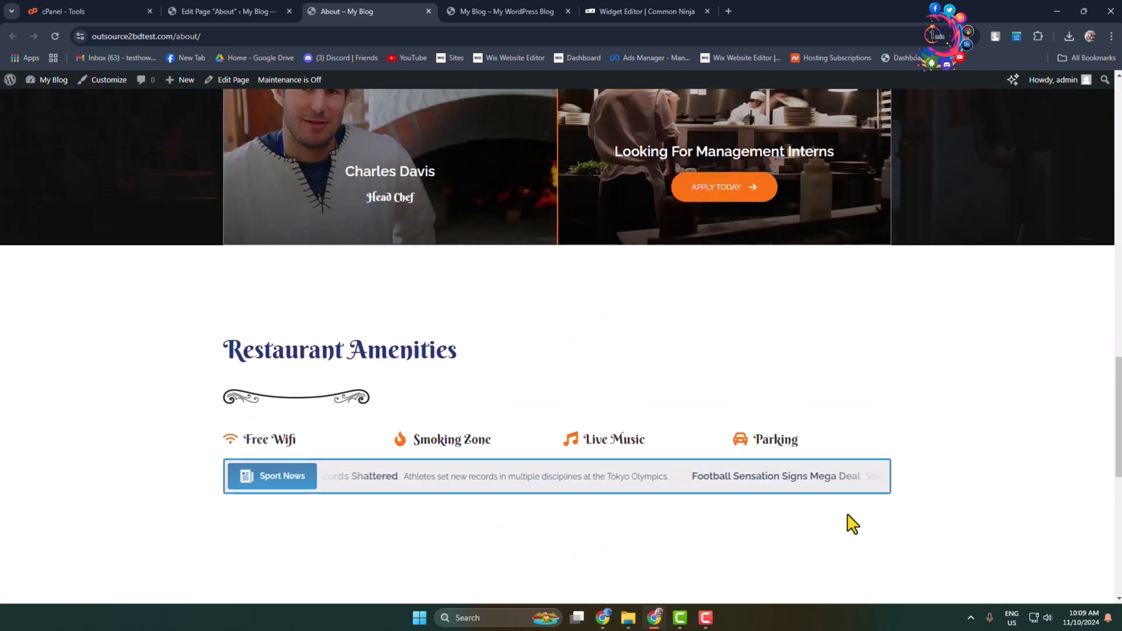
scroll(down, 3)
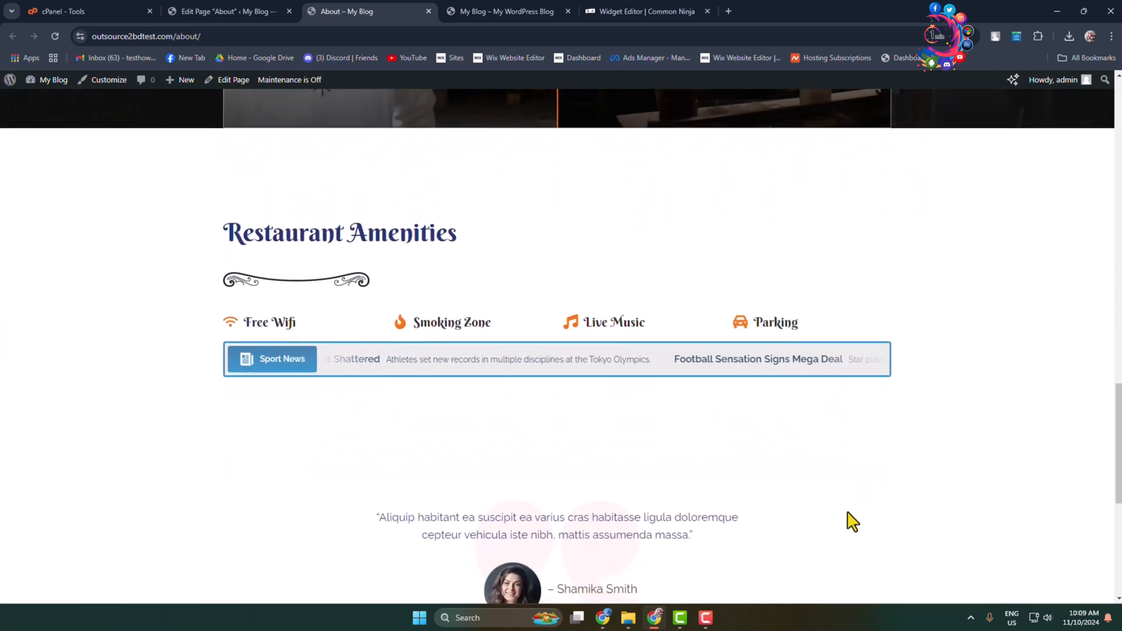